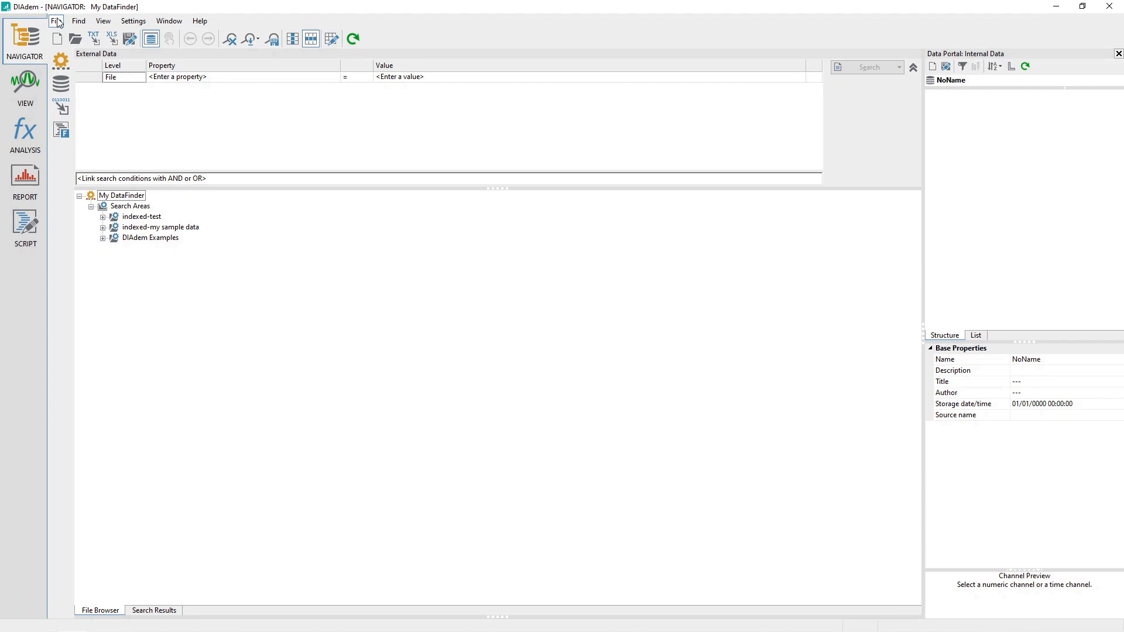
Switch to the ANALYSIS workspace and bring up the Channel Functions list
click(57, 21)
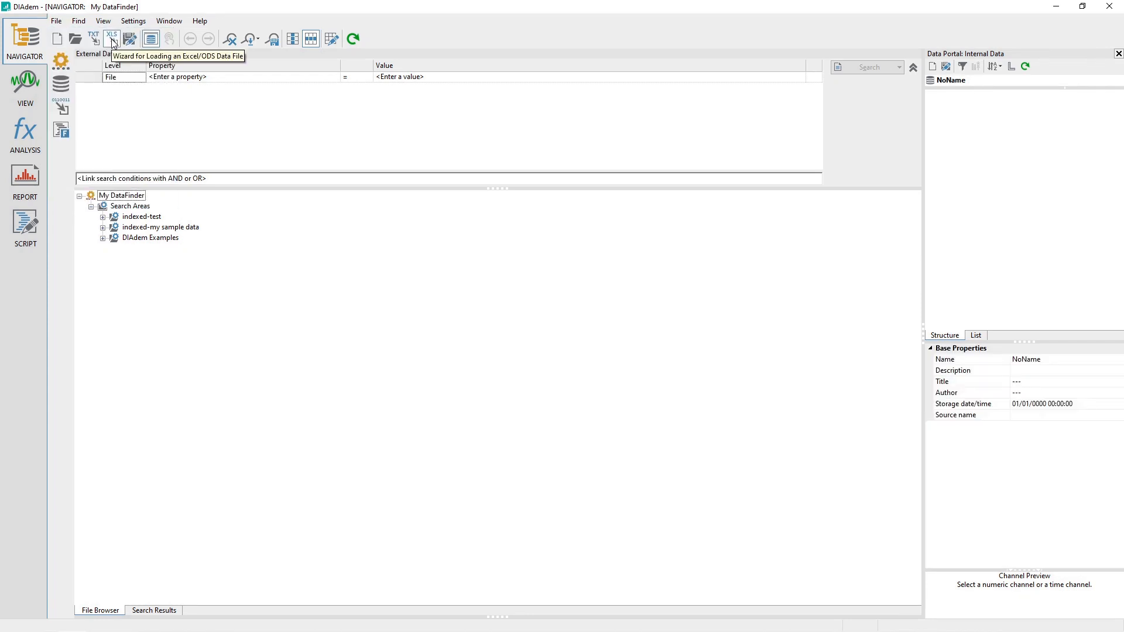
click(25, 135)
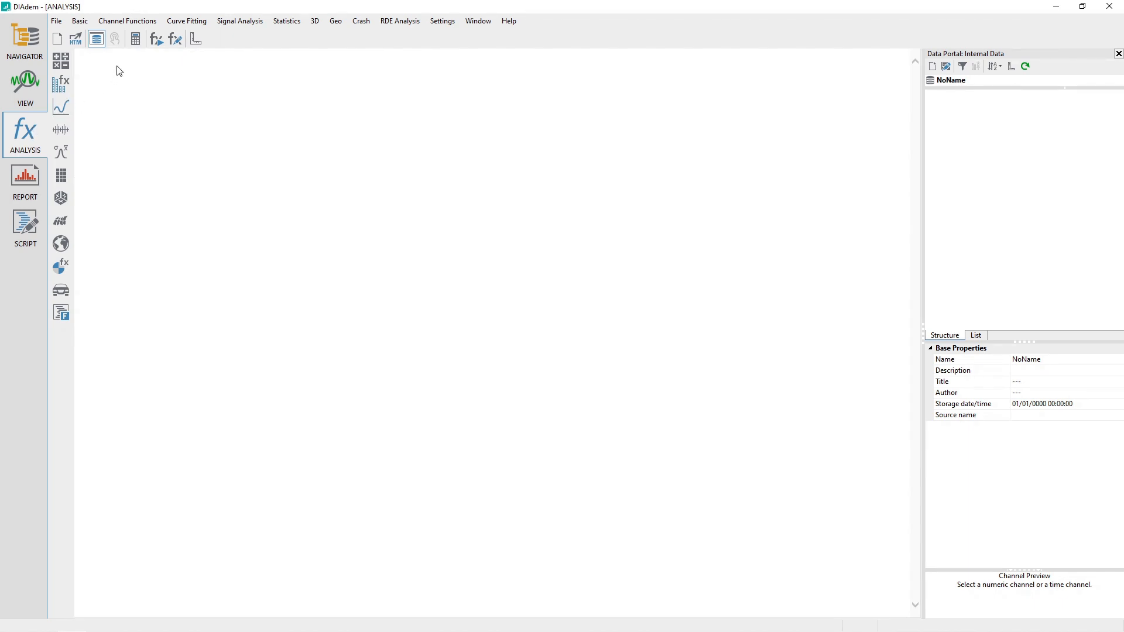
click(127, 21)
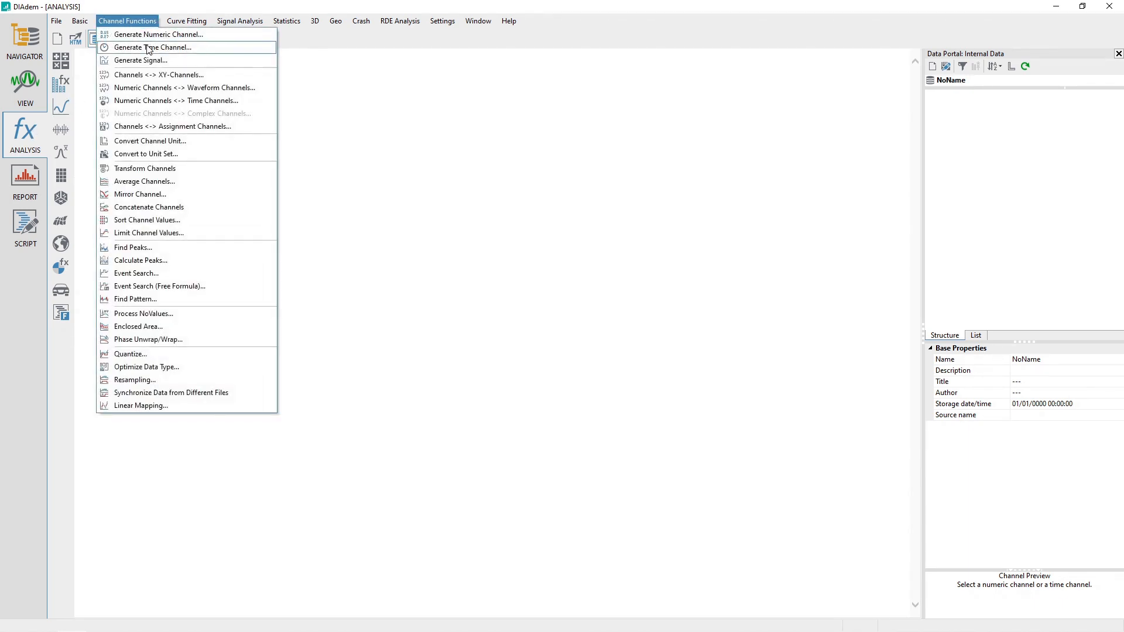
Generate a sine channel with amplitude 5, phase shift 5 and 500 Hz sampling rate via Generate Signal
click(139, 60)
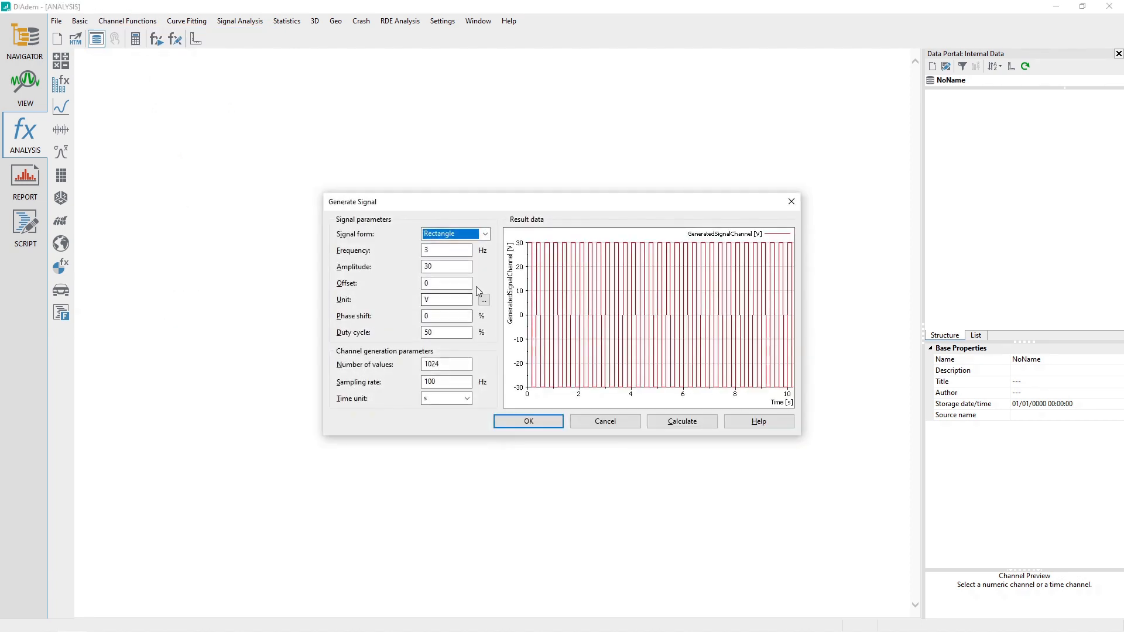
click(485, 233)
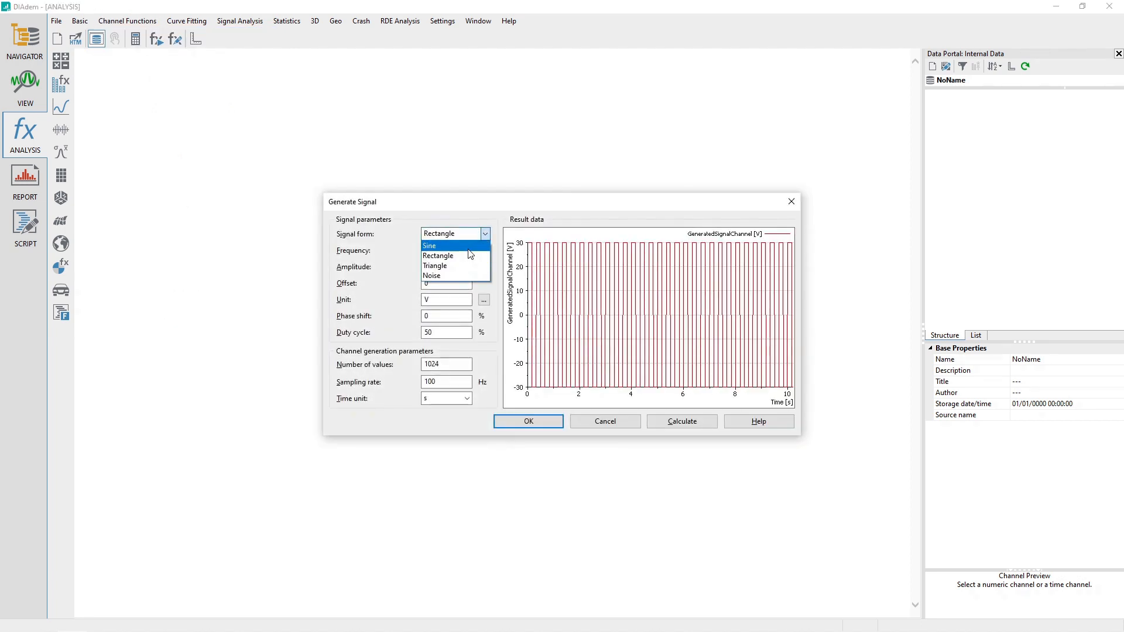
click(428, 246)
text(5)
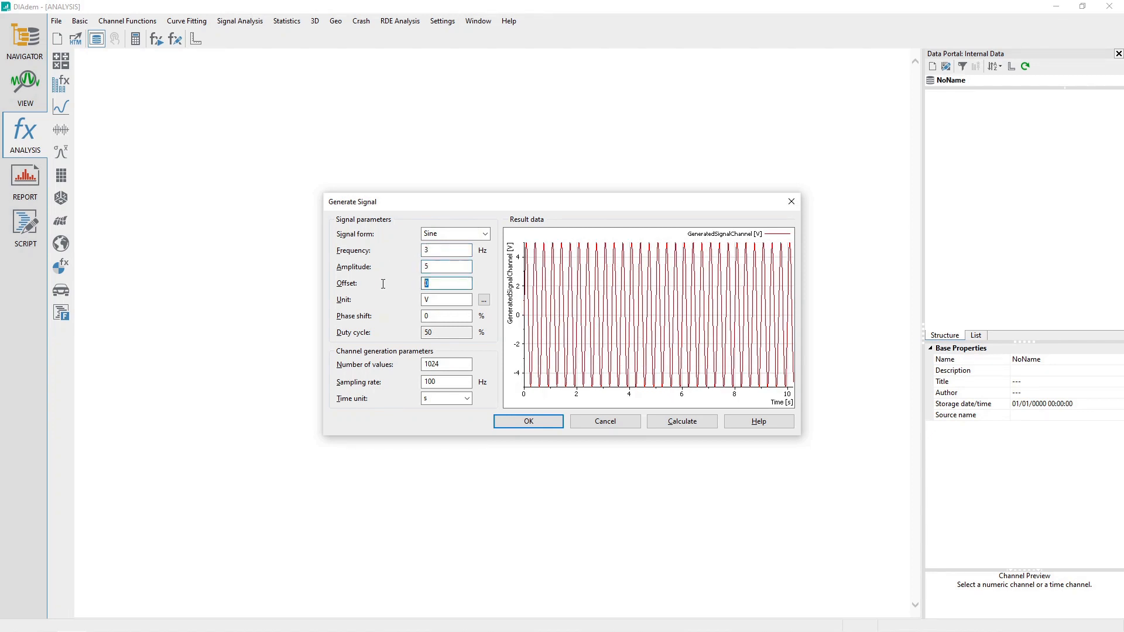
click(446, 316)
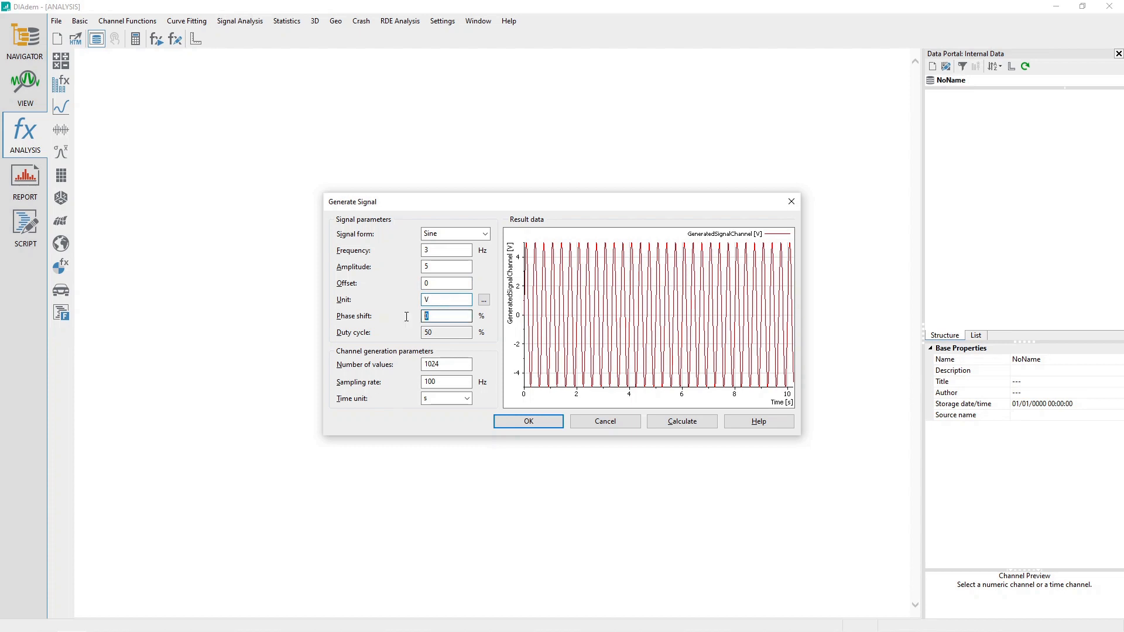
text(5)
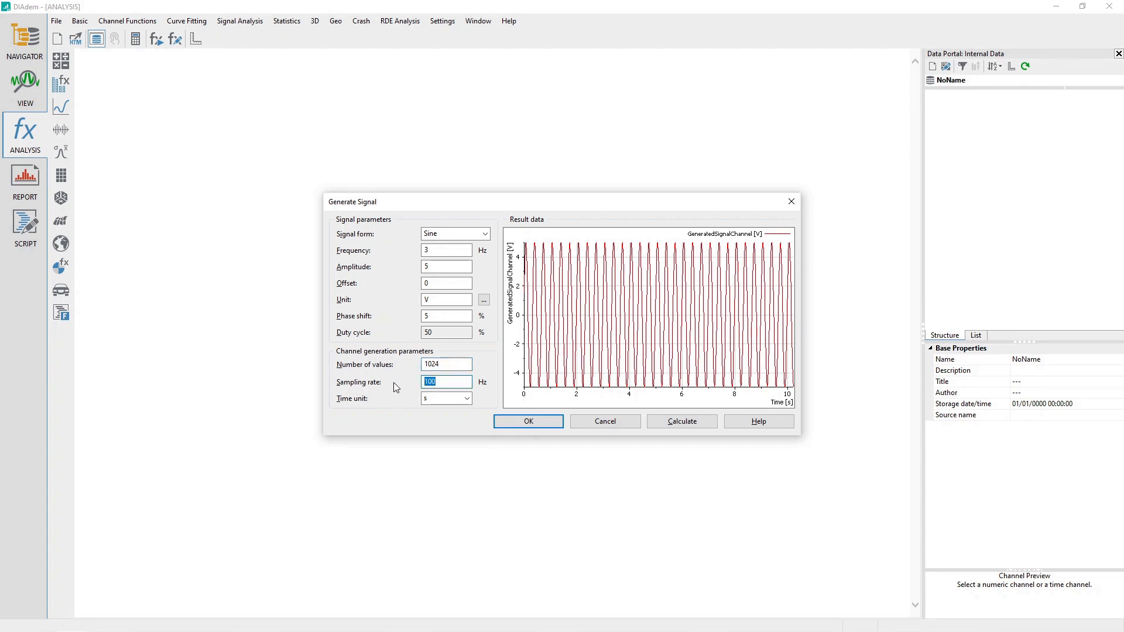
text(5)
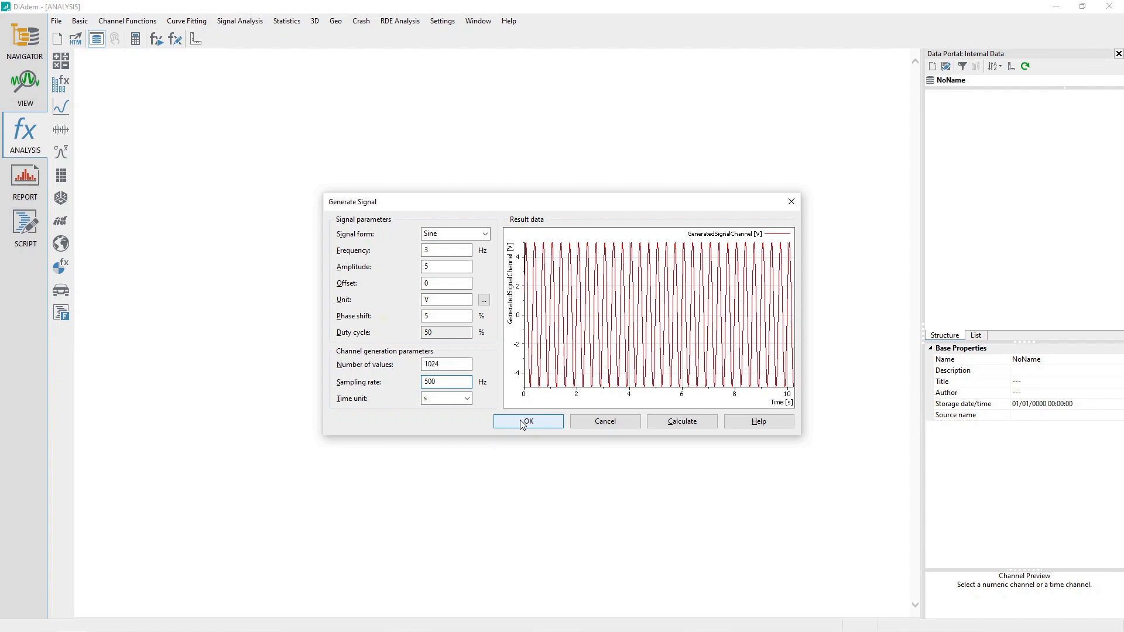
click(682, 420)
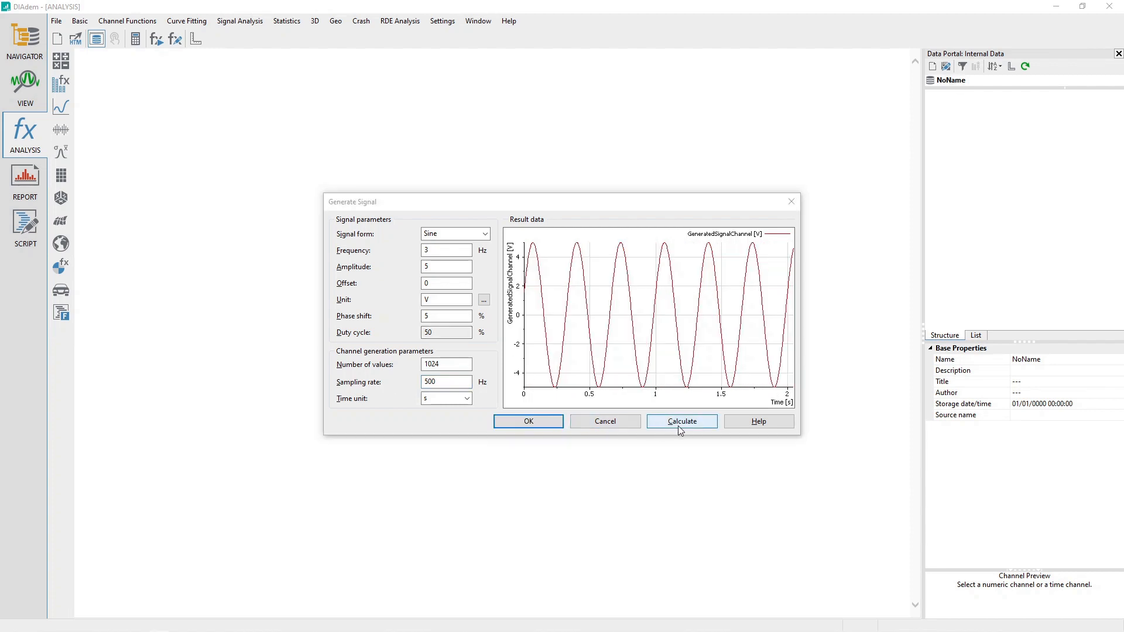
click(682, 420)
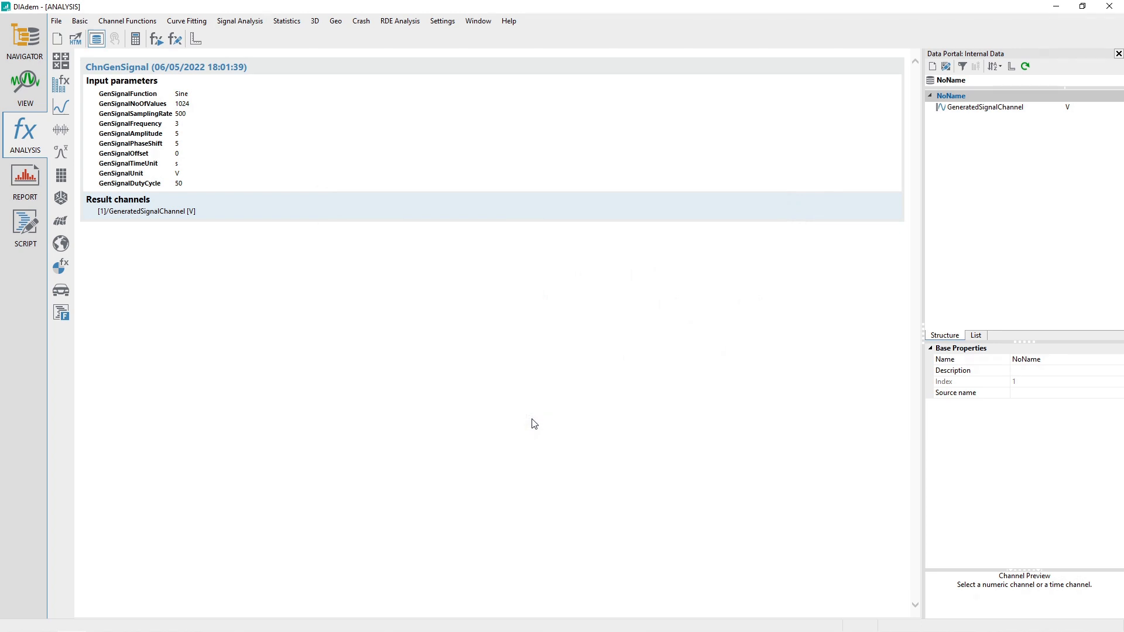
mouse_move(185, 231)
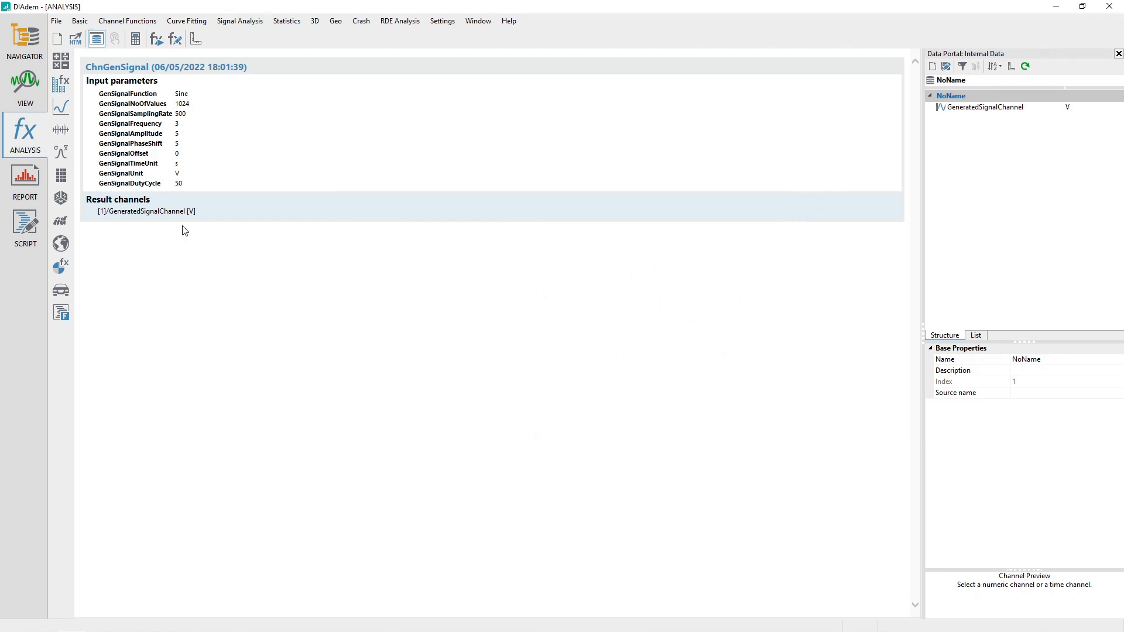
Switch to VIEW and split the sheet into three vertically stacked areas
click(24, 82)
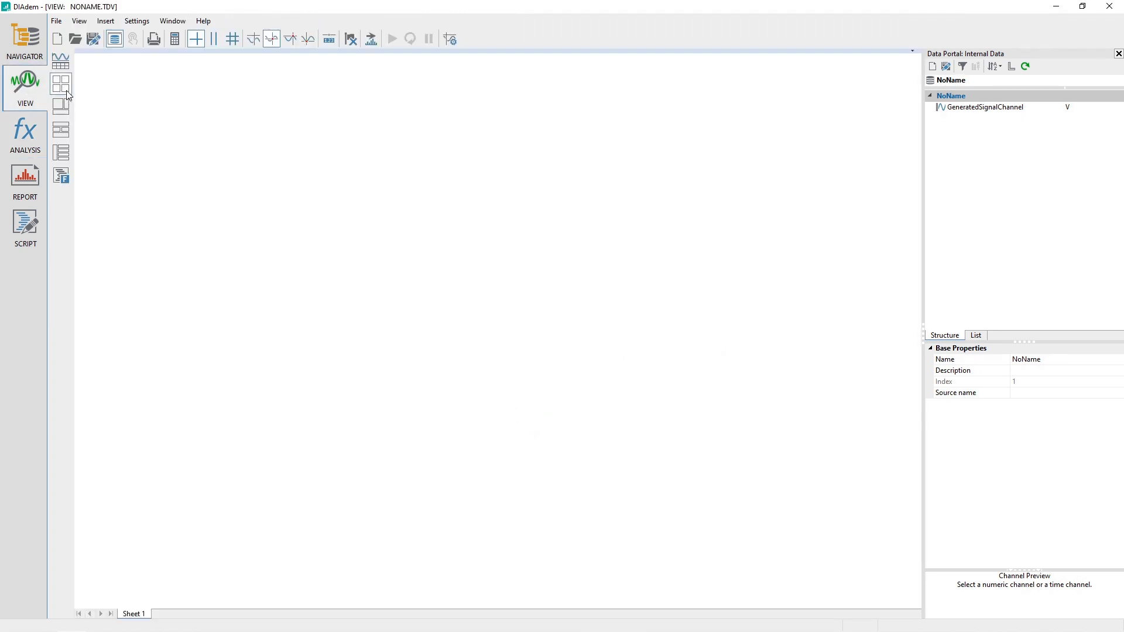
click(57, 21)
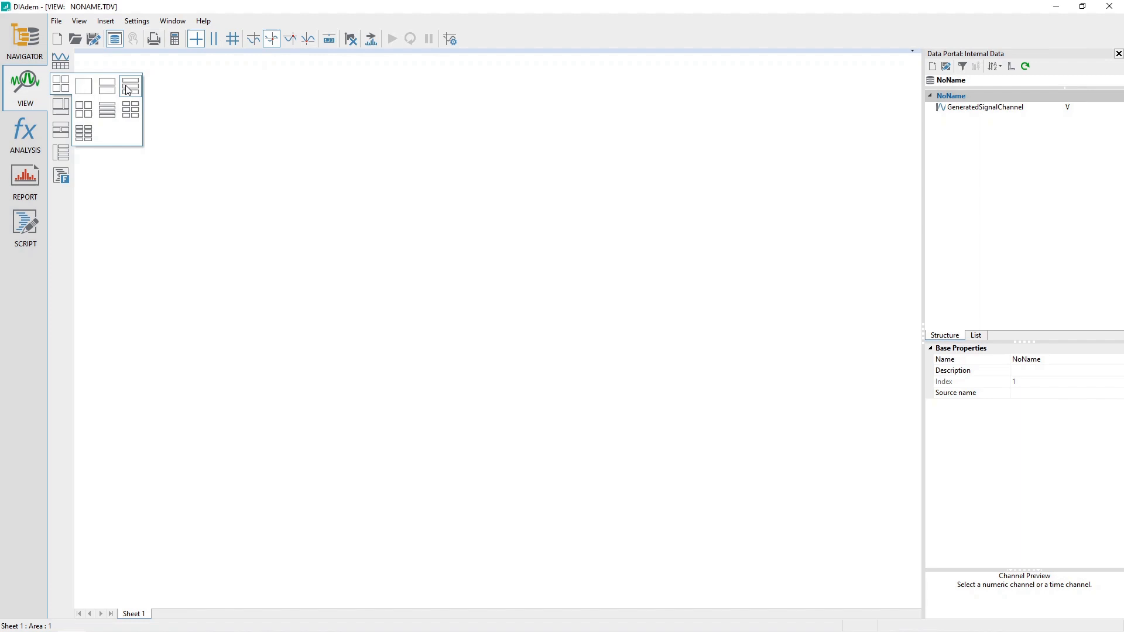
click(129, 86)
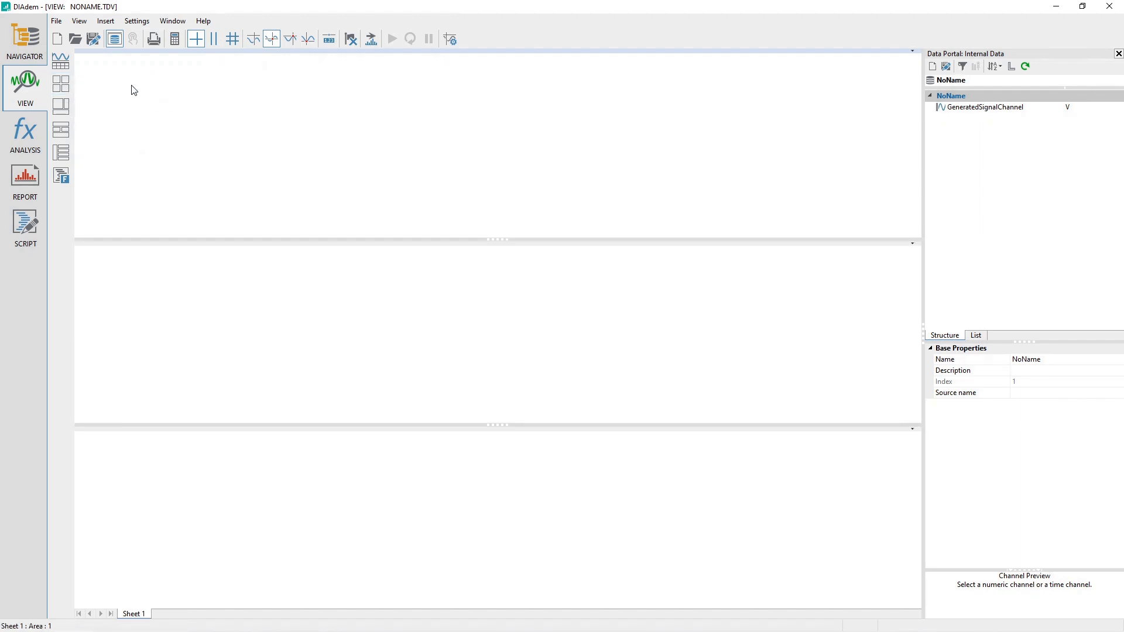
mouse_move(146, 89)
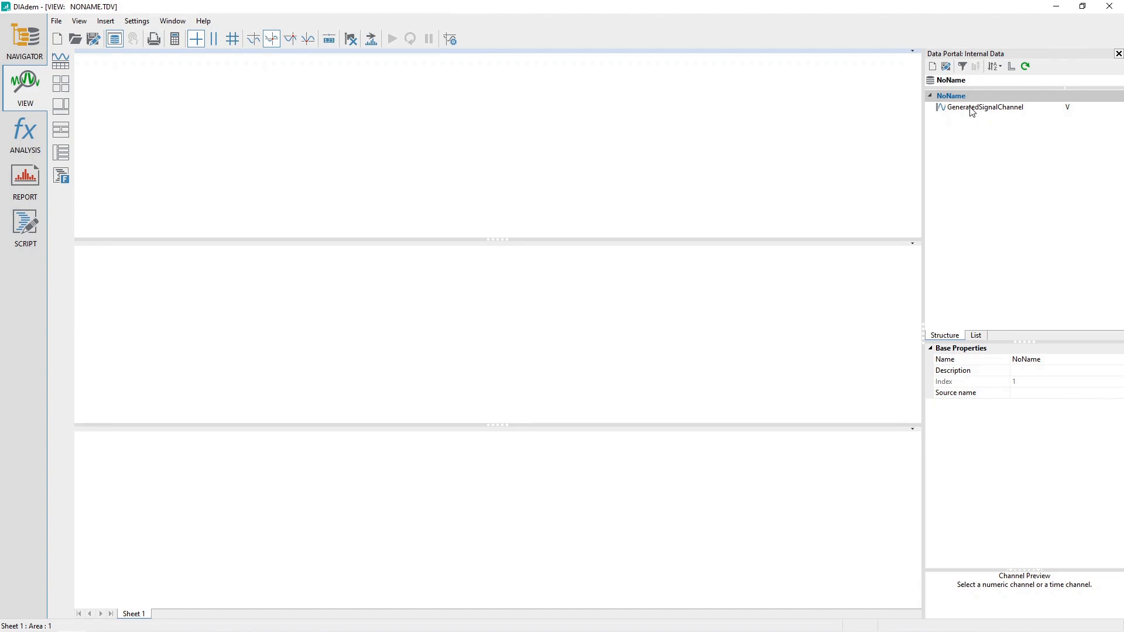
Show GeneratedSignalChannel as a 2D Axis System chart in the stacked areas
click(984, 106)
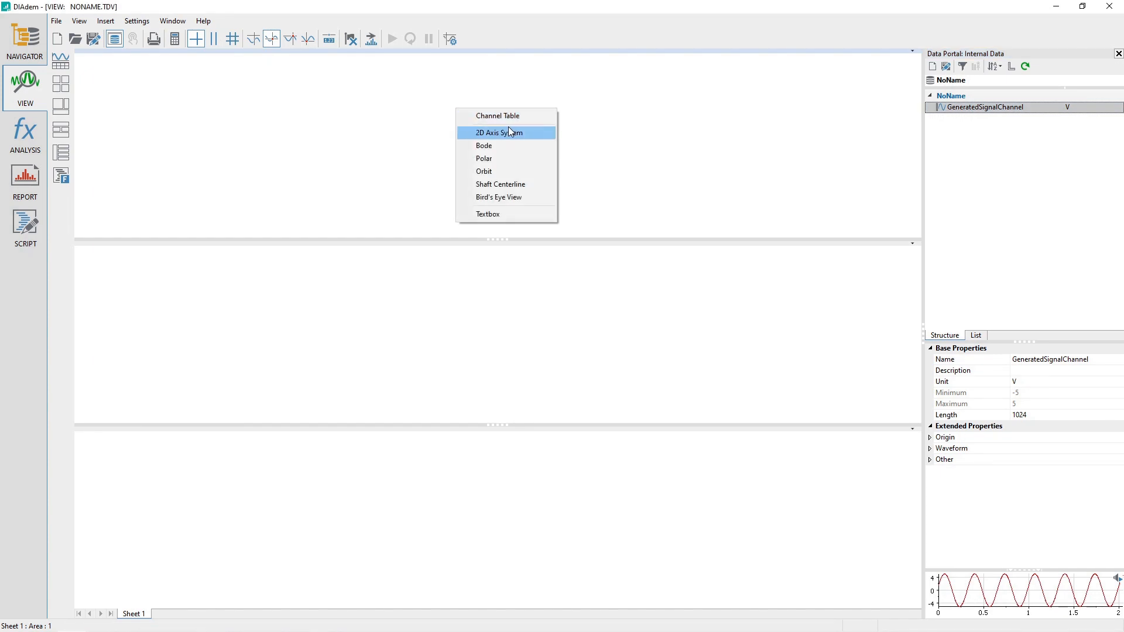
click(506, 132)
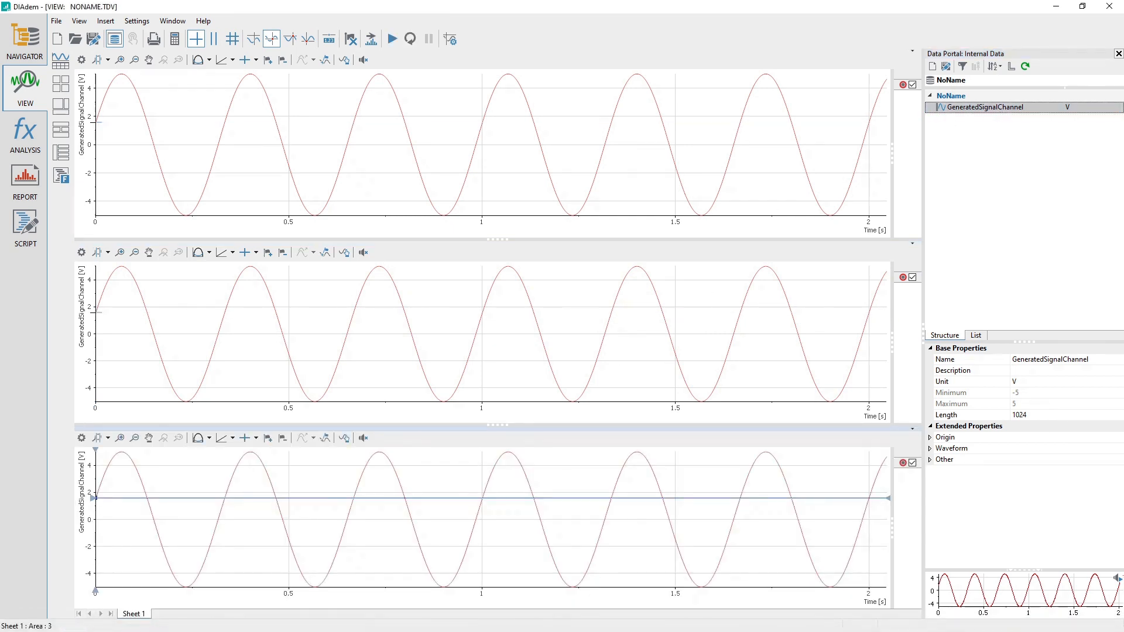
Return to ANALYSIS and start Offset Correction from the Basic calculations on the sine channel
click(25, 135)
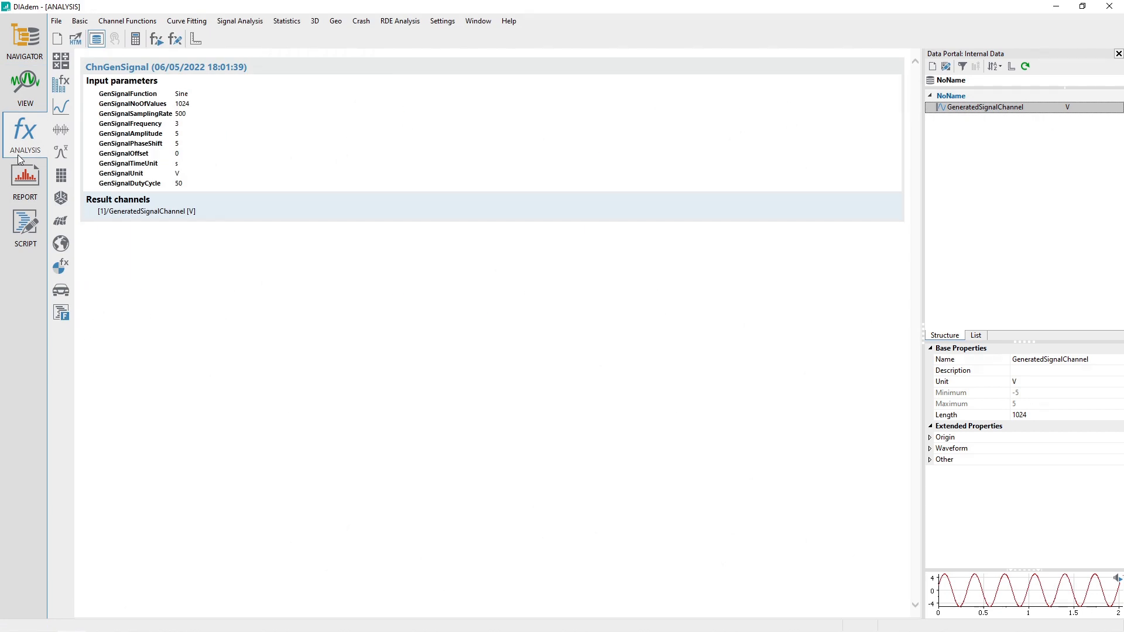
click(77, 21)
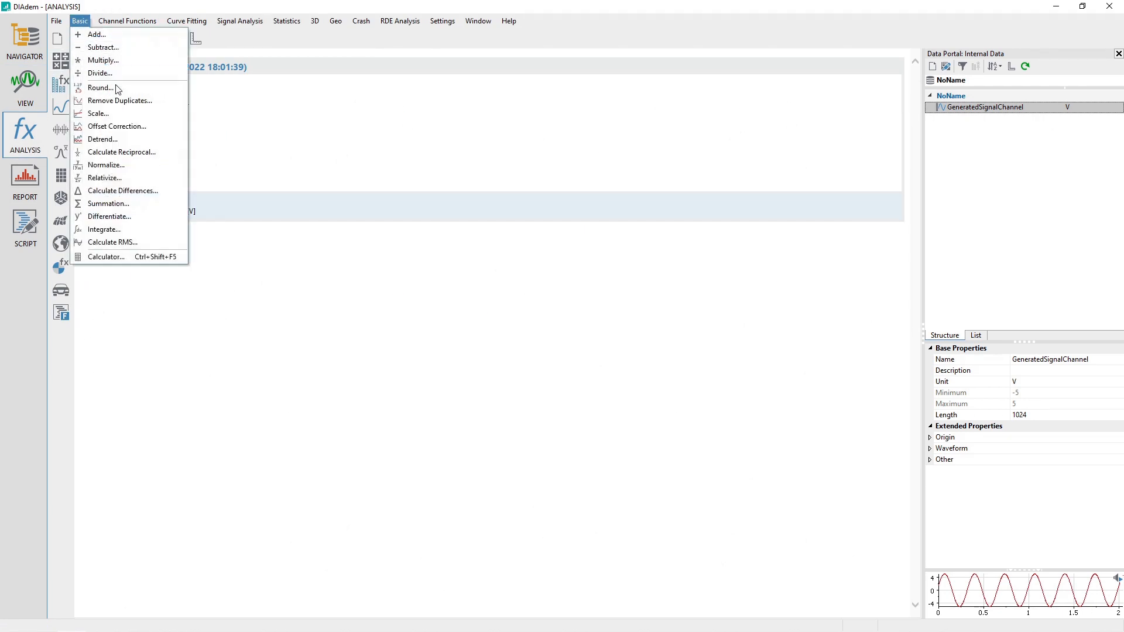
click(117, 126)
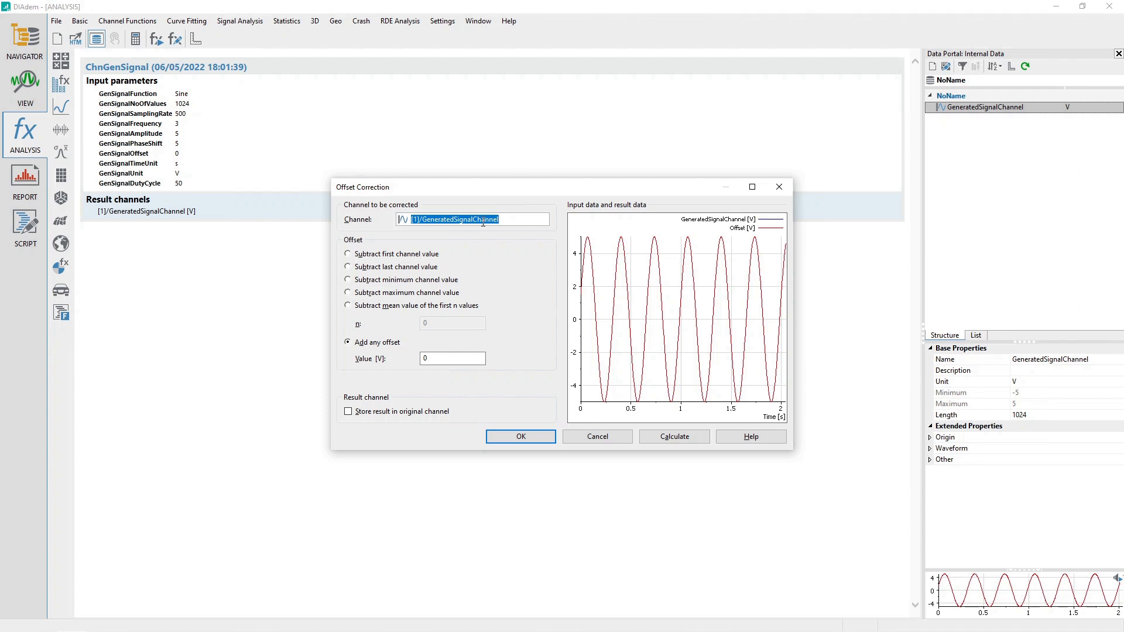
mouse_move(359, 255)
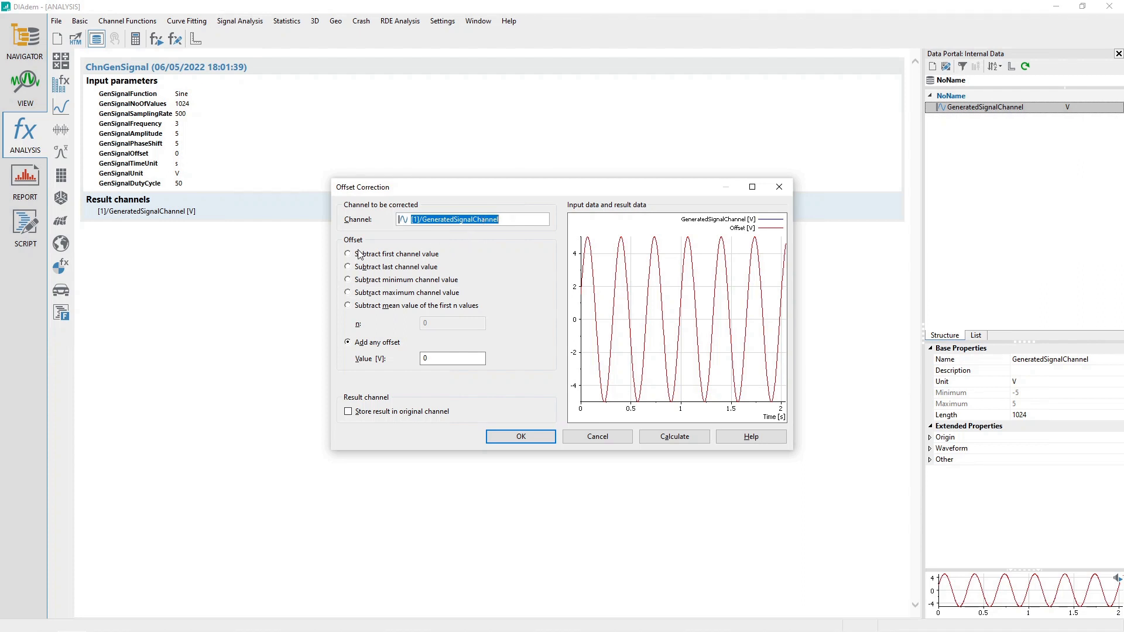
Choose the 'Subtract first channel value' offset correction option
click(347, 253)
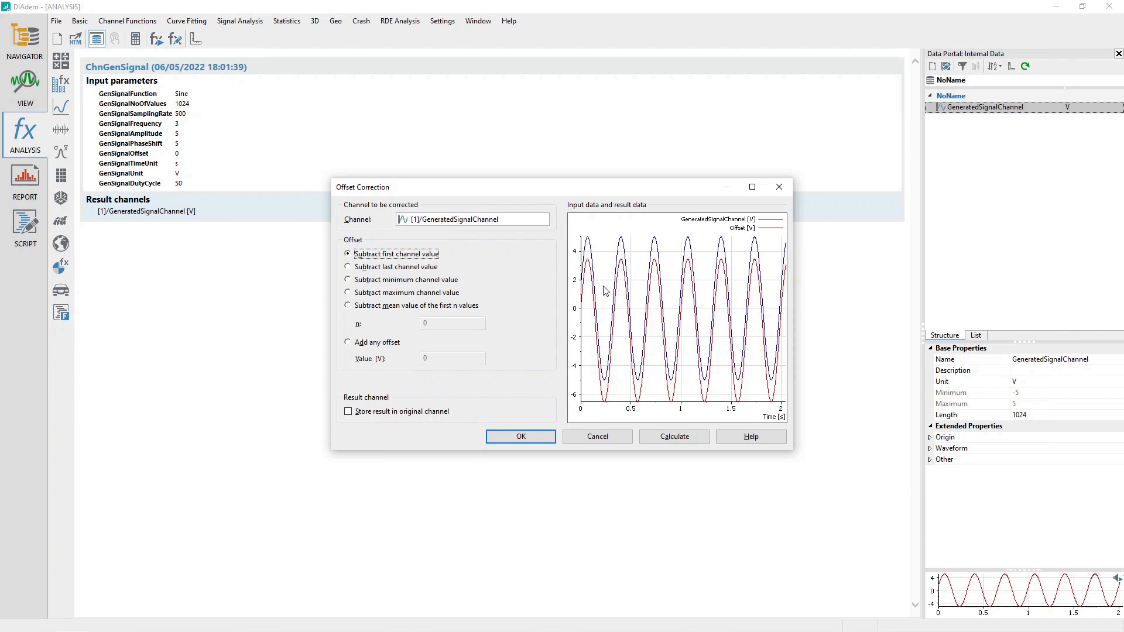
mouse_move(557, 351)
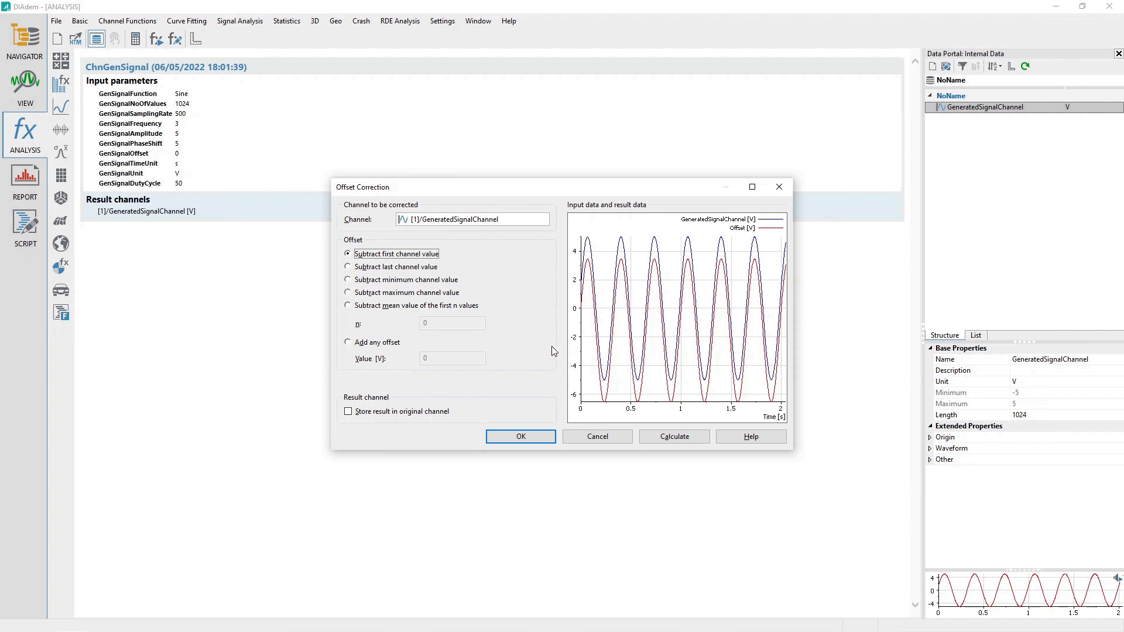
mouse_move(433, 418)
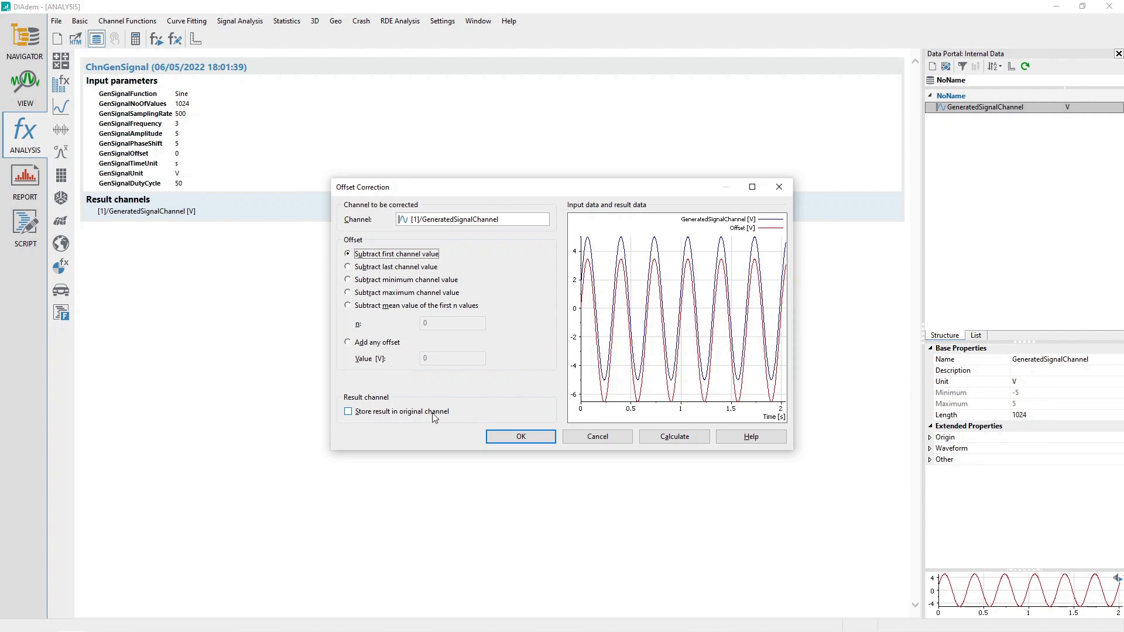
mouse_move(438, 416)
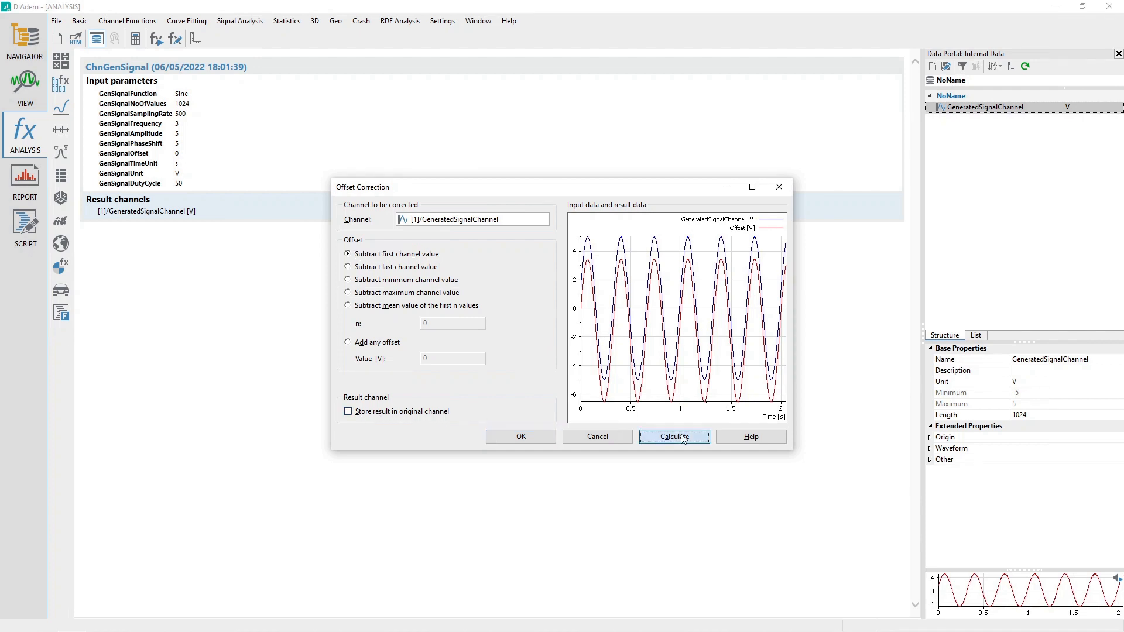
Calculate the first-value Offset channel, then a minimum-value corrected Offset1 channel
click(675, 436)
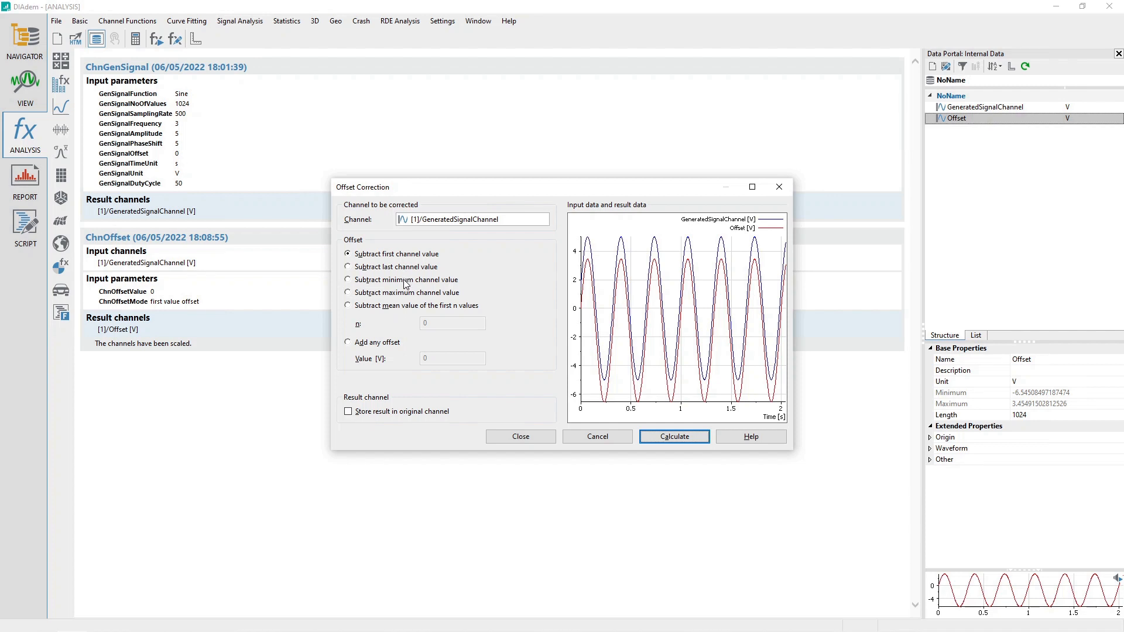
click(347, 280)
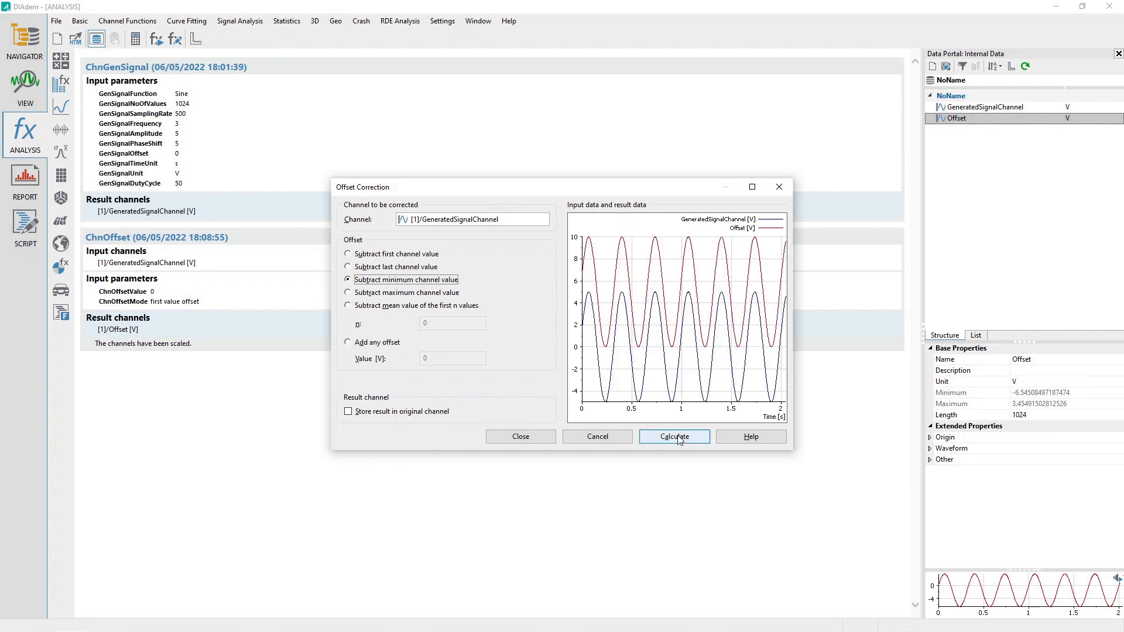
click(674, 437)
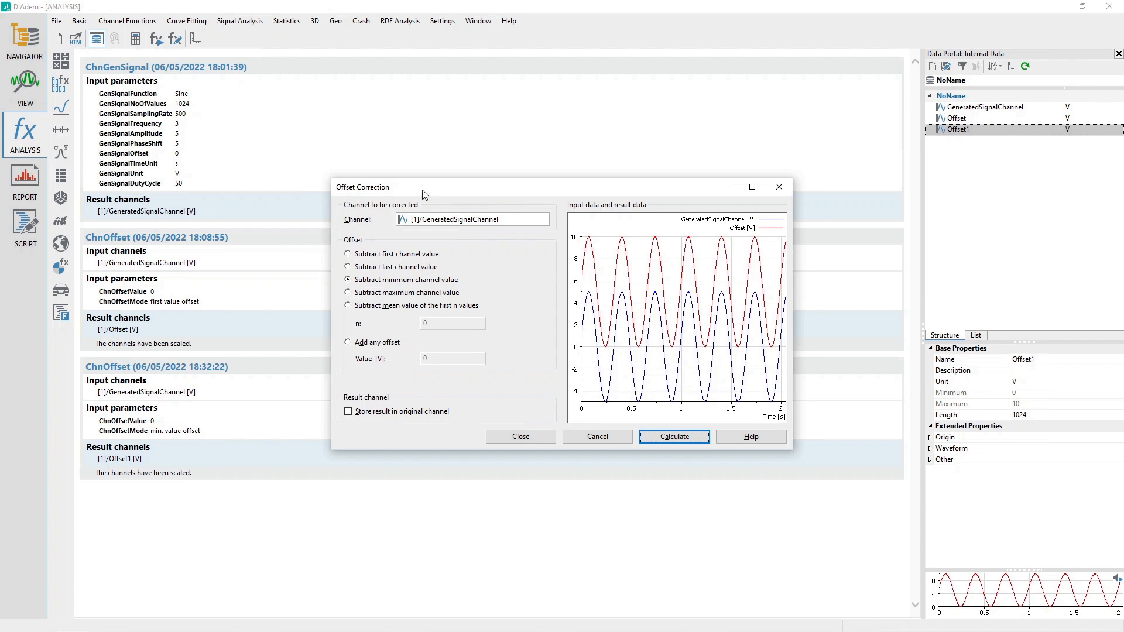
mouse_move(396, 308)
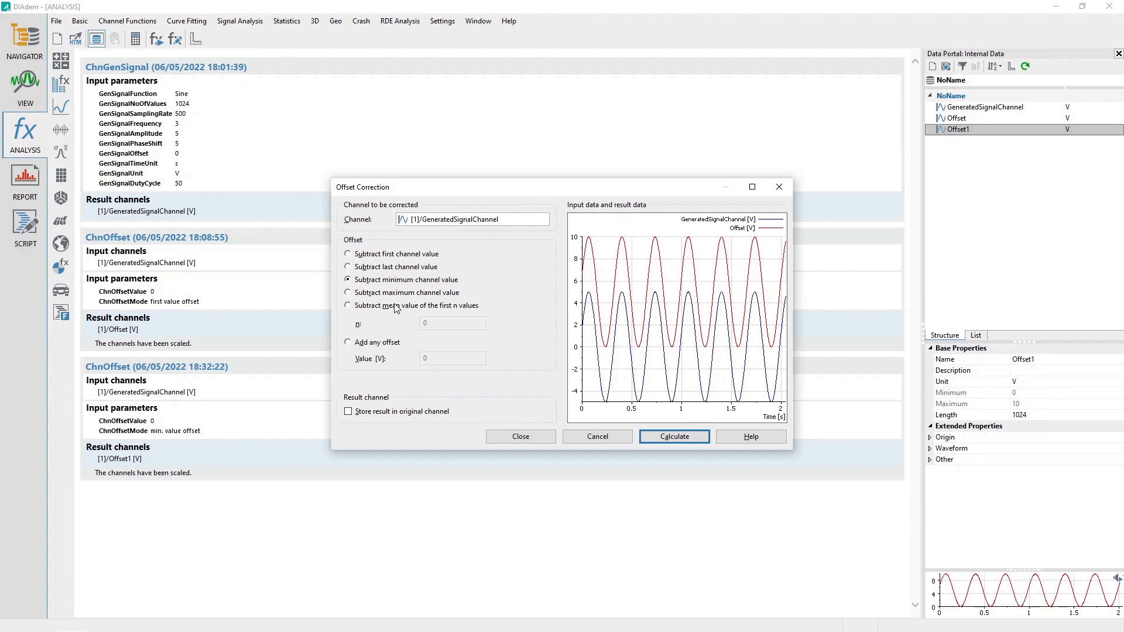
Calculate an Offset2 channel by adding a free offset of -3 V to the sine
click(347, 342)
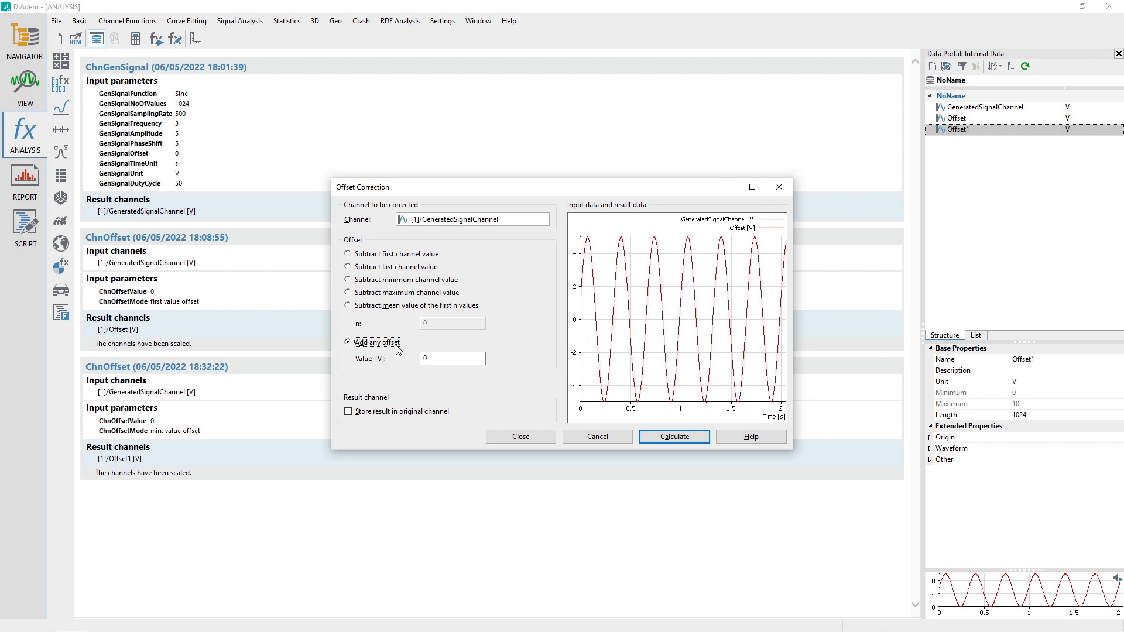
click(452, 359)
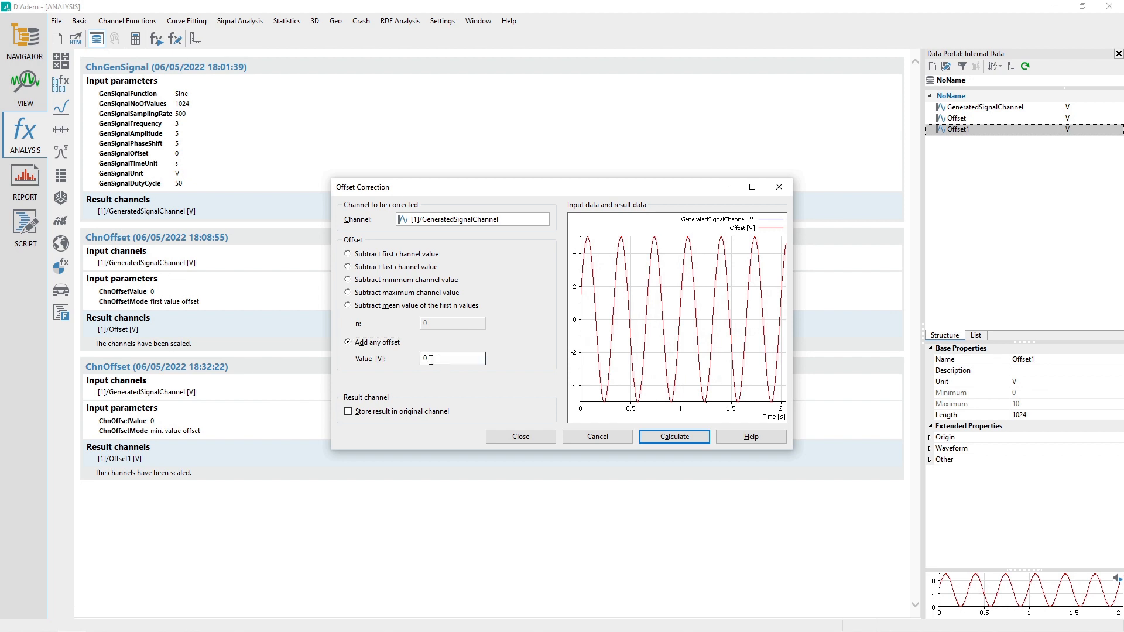
text(-3.)
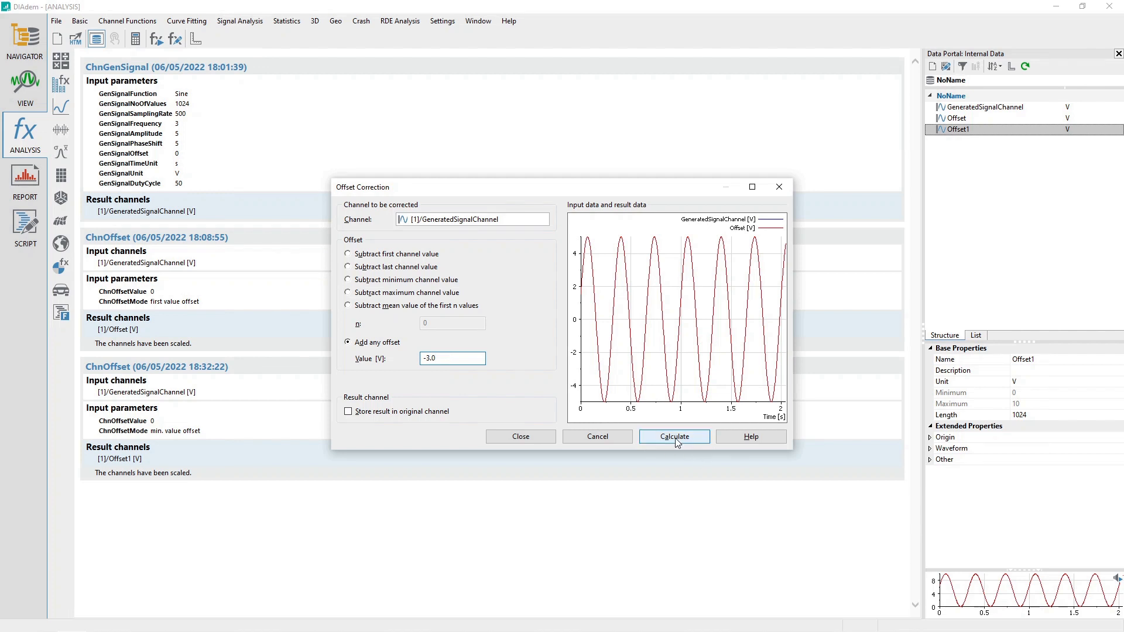
click(674, 436)
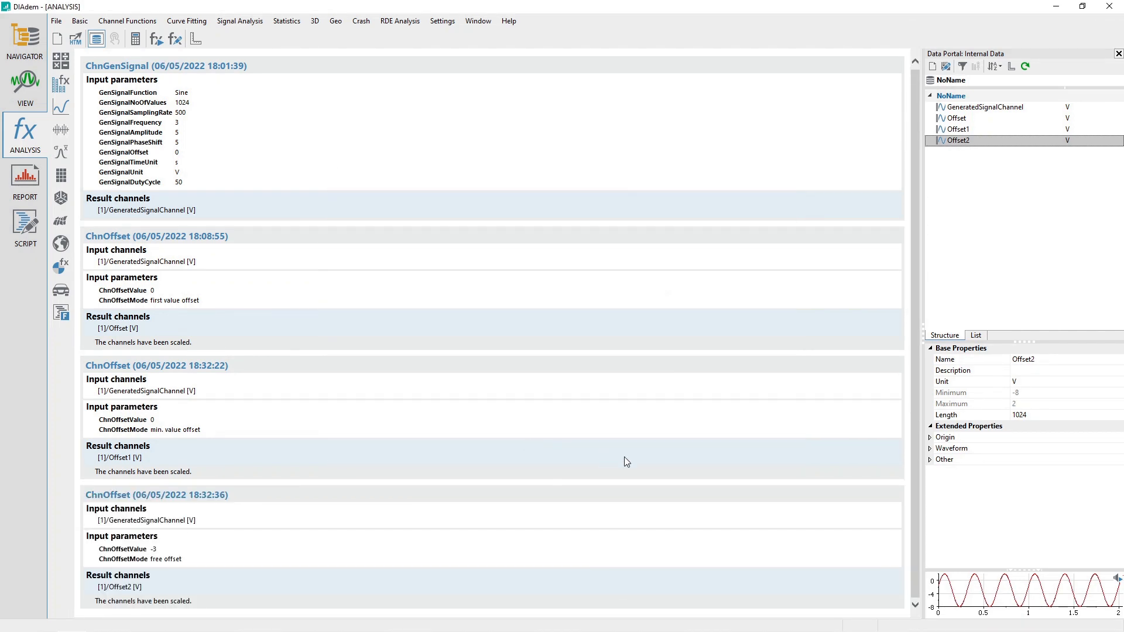
Rename GeneratedSignalChannel to Y and the Offset channel to FirstValOffset in the Data Portal
right_click(985, 107)
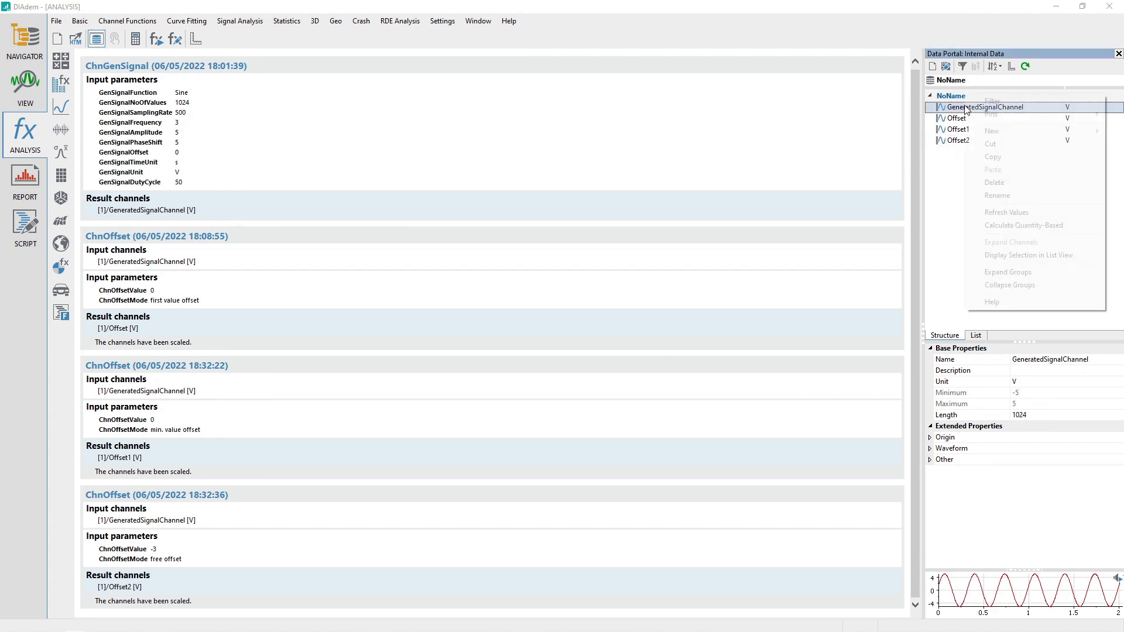
click(998, 195)
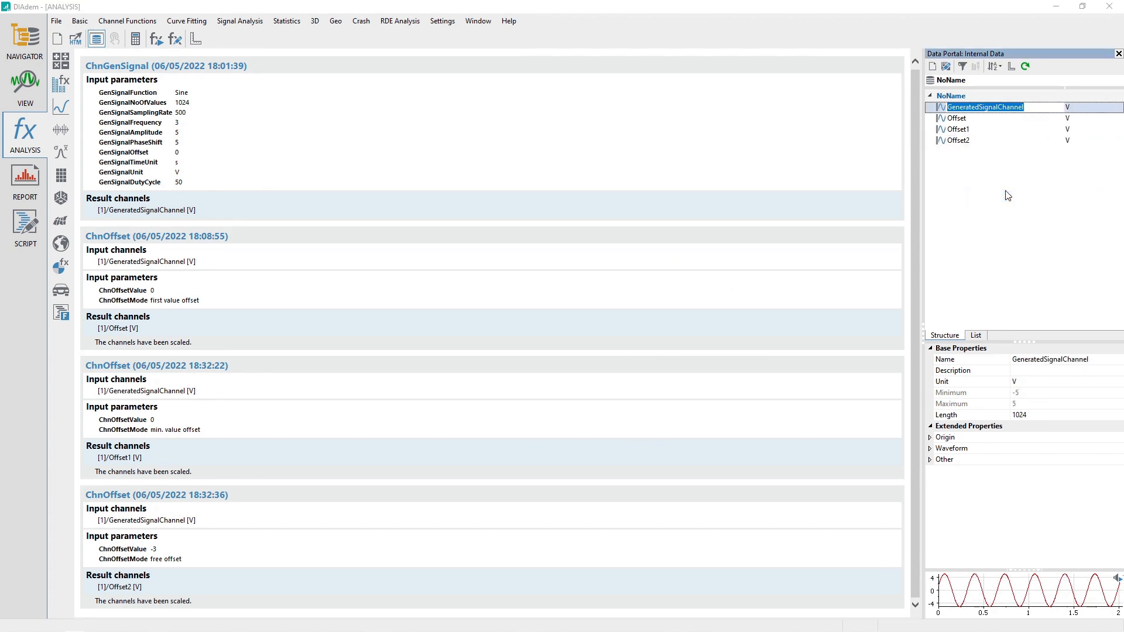
text(Y)
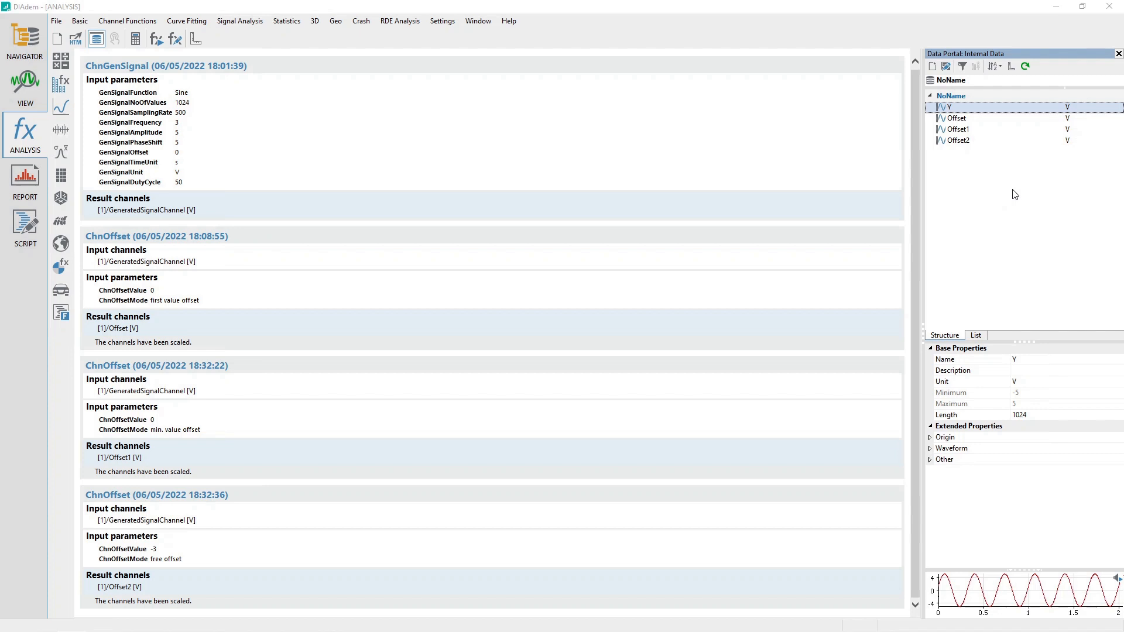
right_click(957, 117)
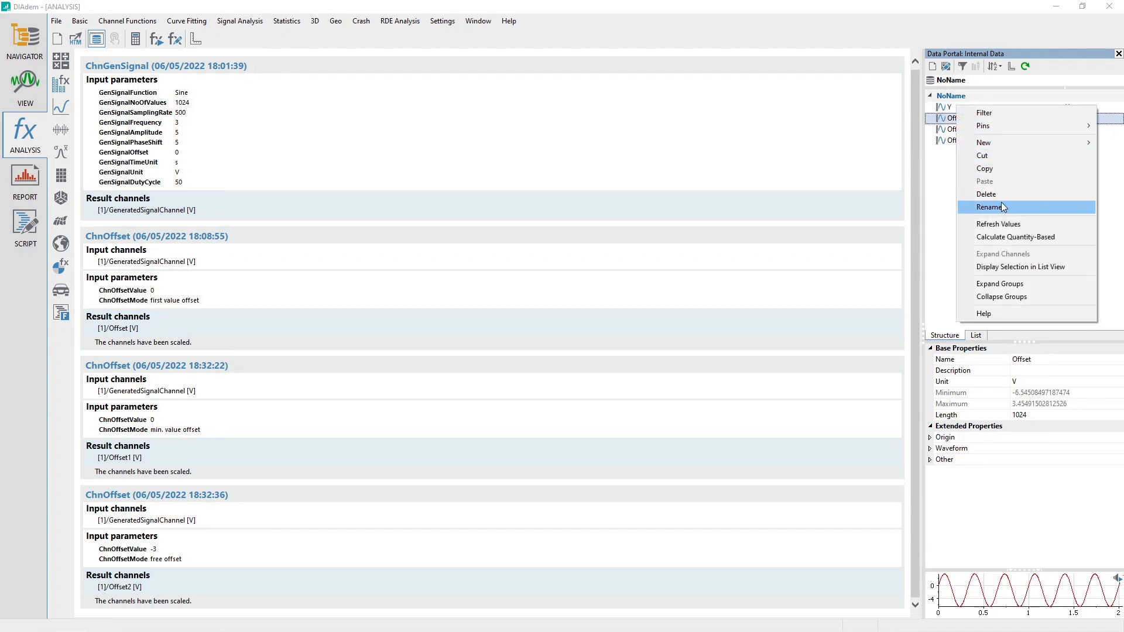
click(990, 208)
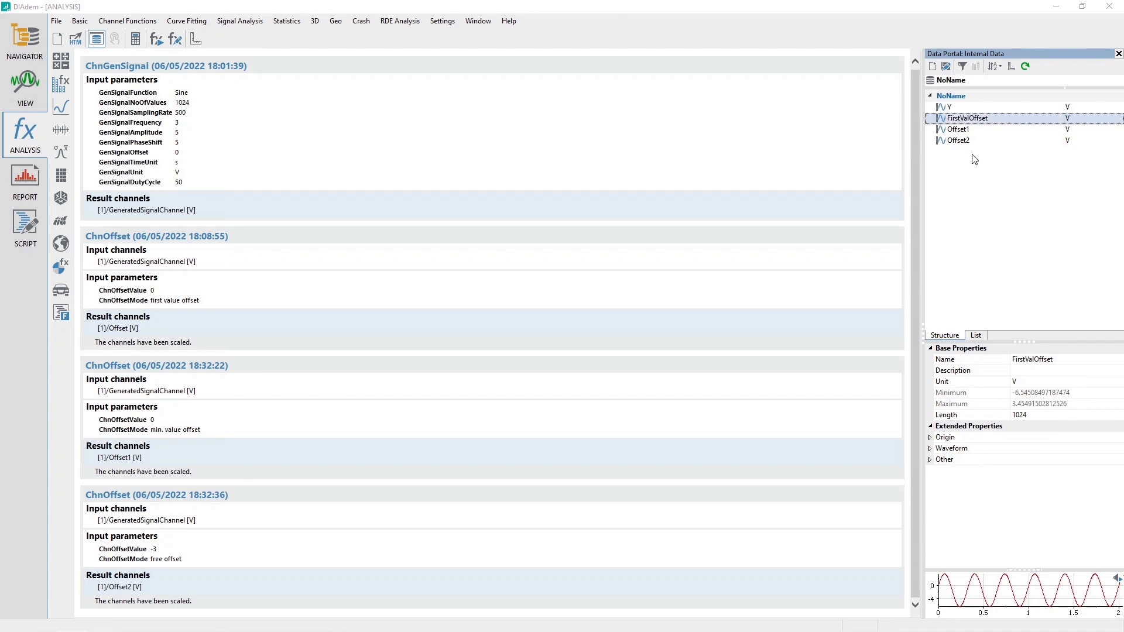
Rename Offset1 to MinValOffset and Offset2 to FreeOffset
right_click(956, 129)
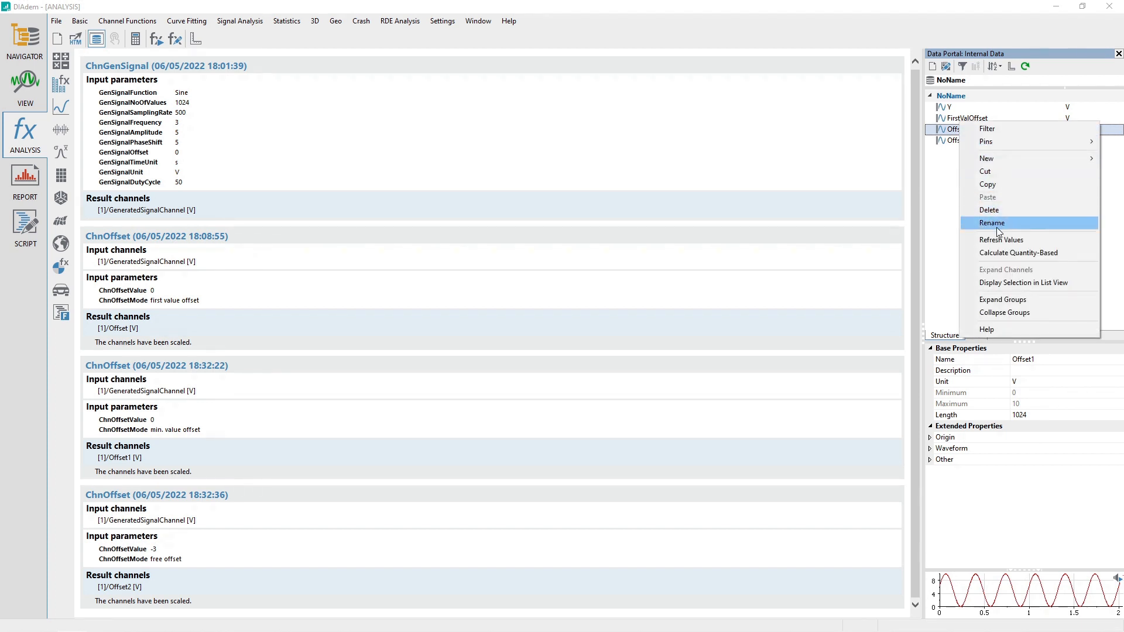
click(992, 222)
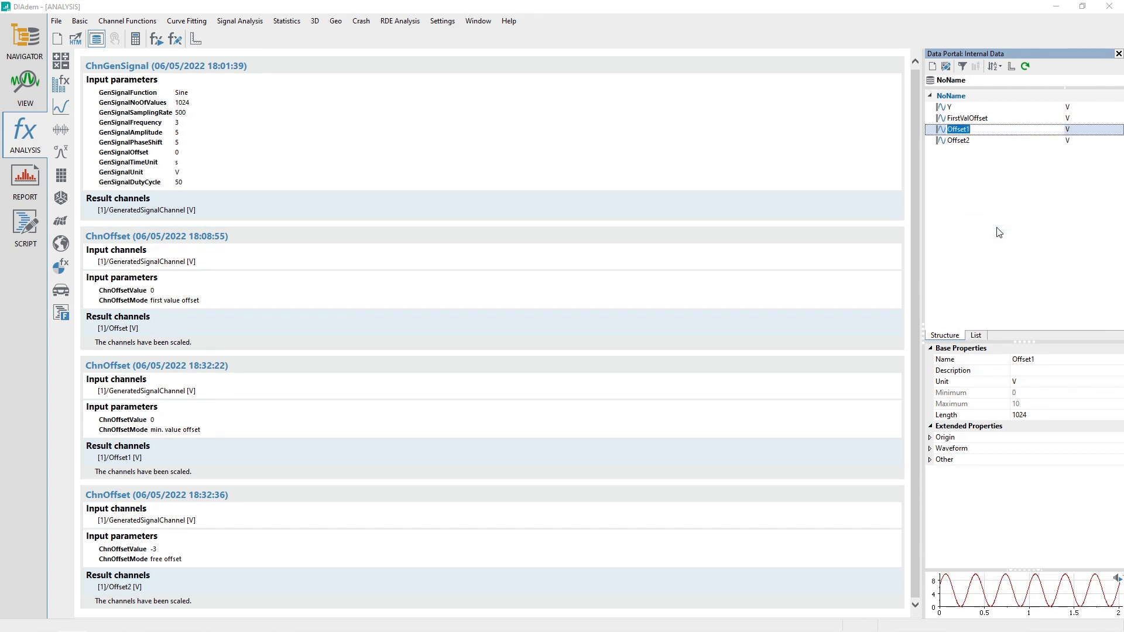
text(MinValO)
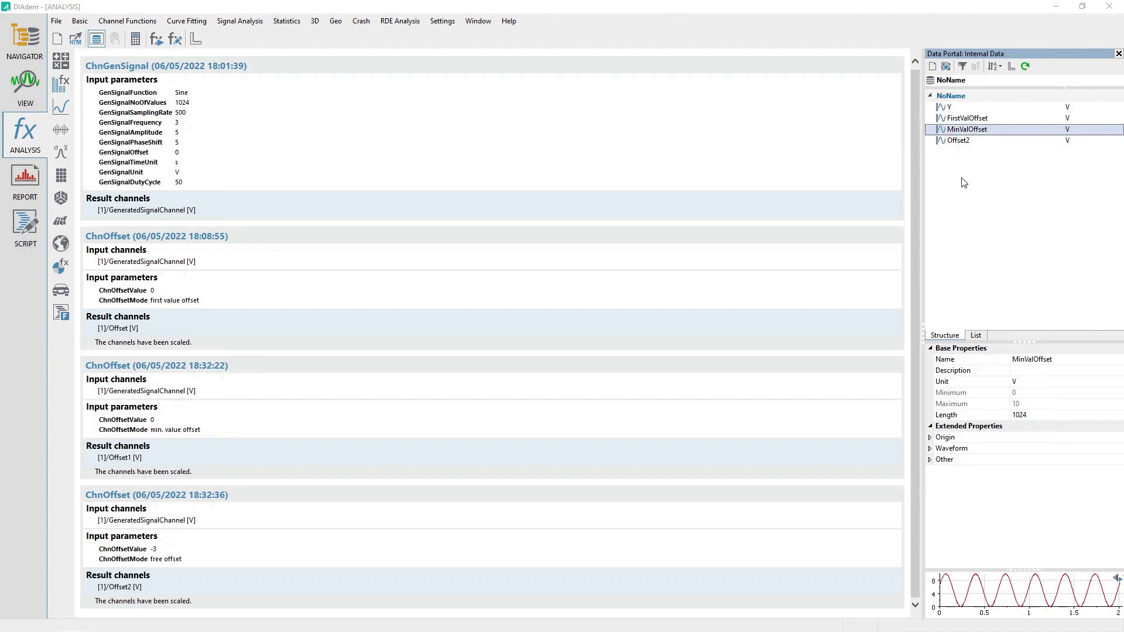
right_click(956, 141)
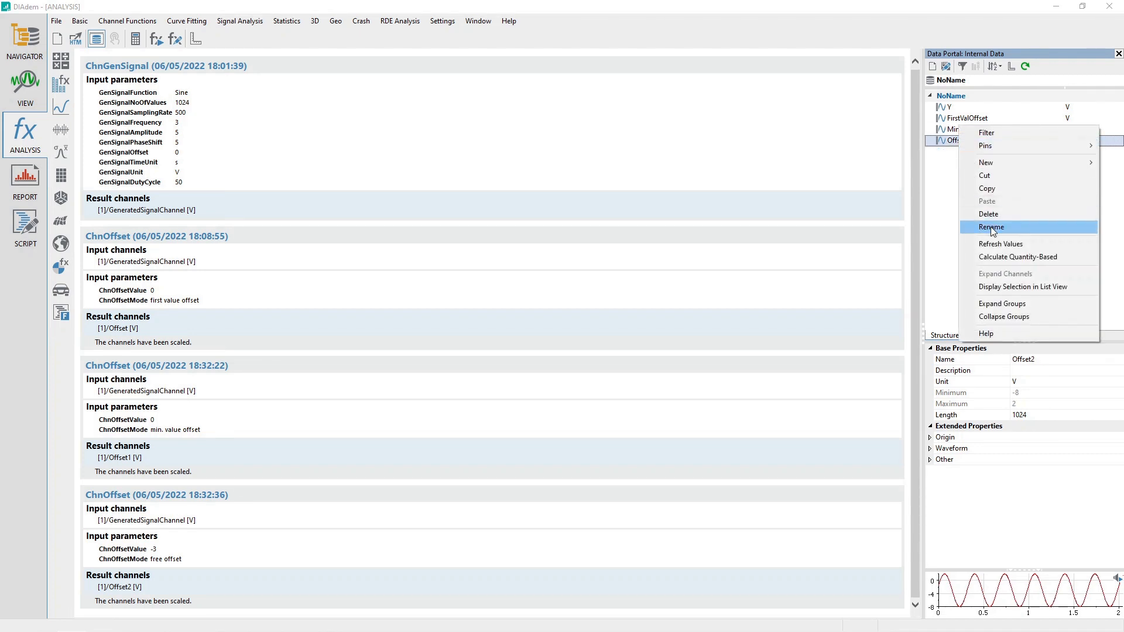
click(991, 227)
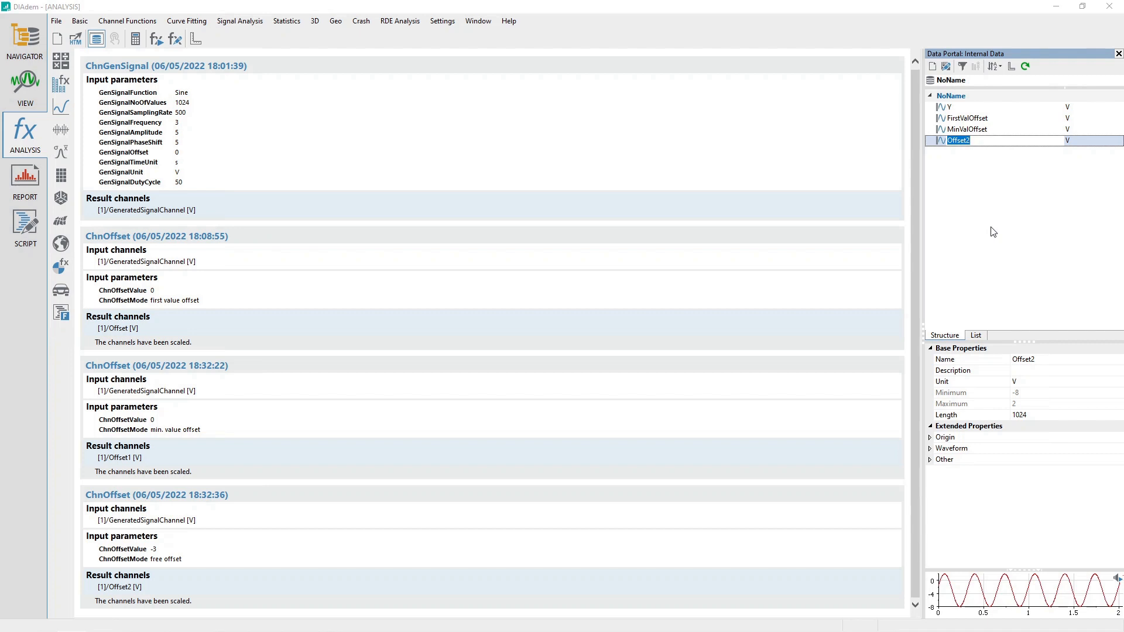
text(FreeOffs)
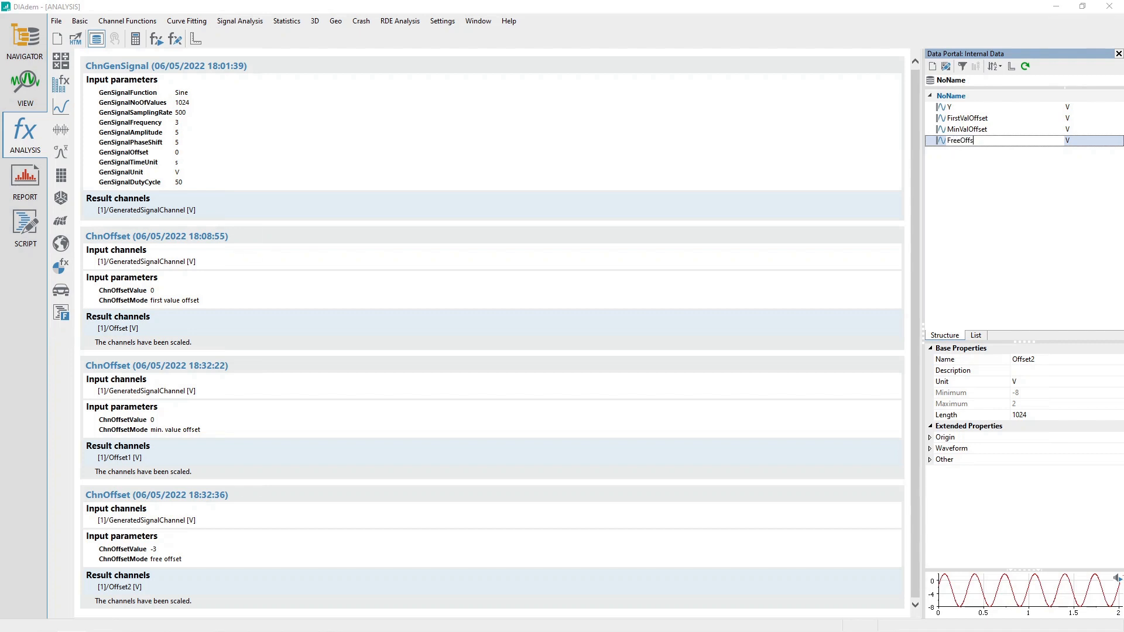
click(949, 106)
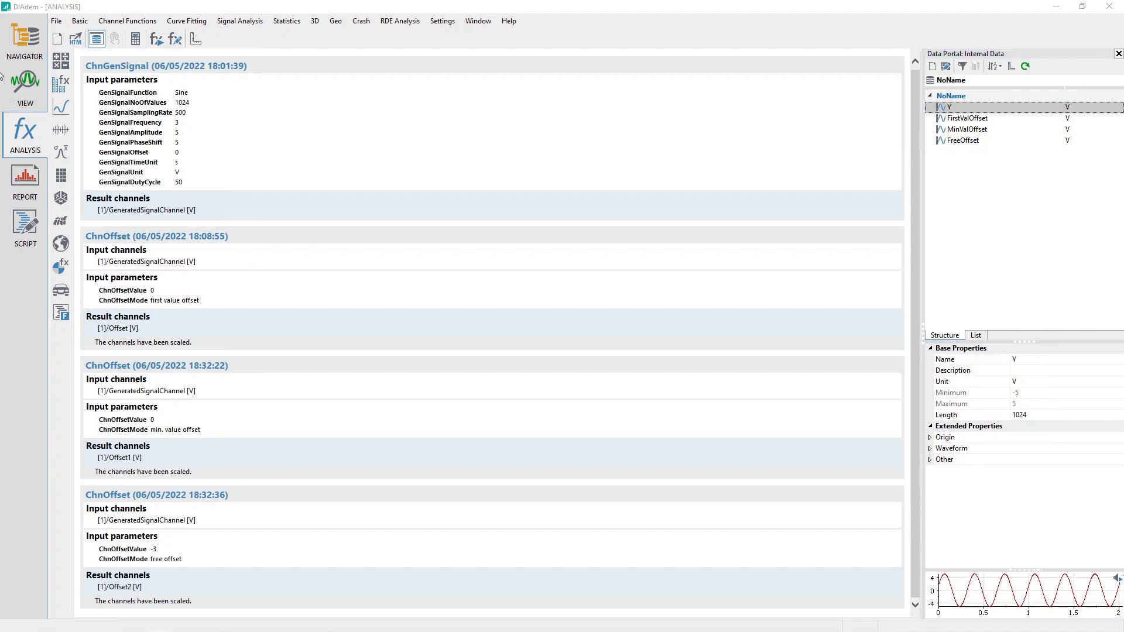
In VIEW, overlay FirstValOffset, MinValOffset and FreeOffset on Y in the top, middle and bottom plots
click(23, 80)
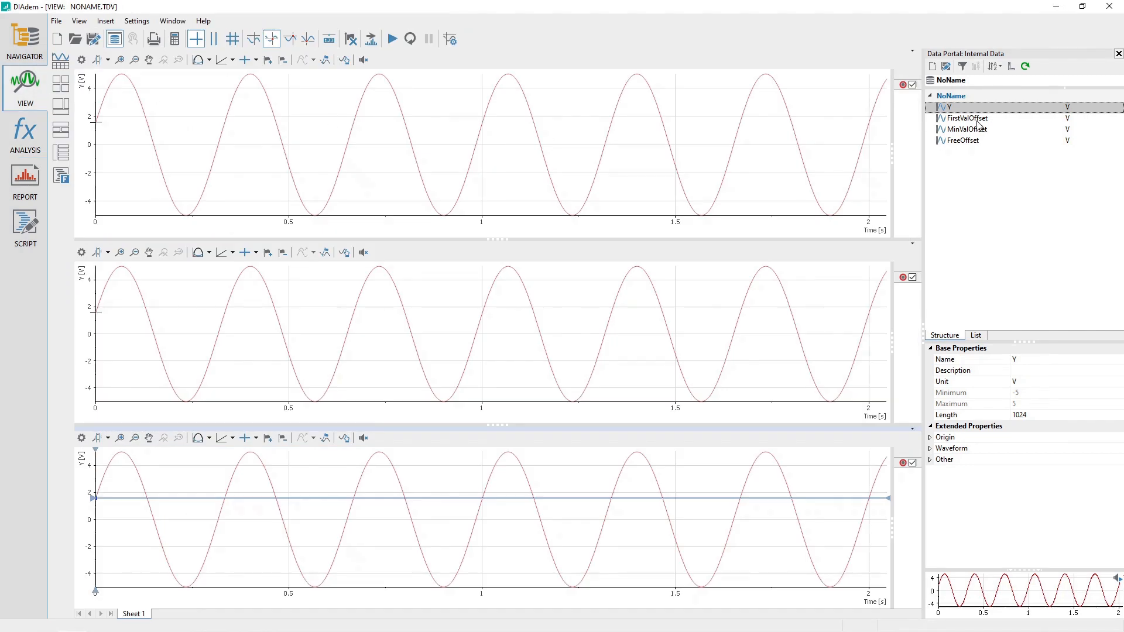
click(967, 118)
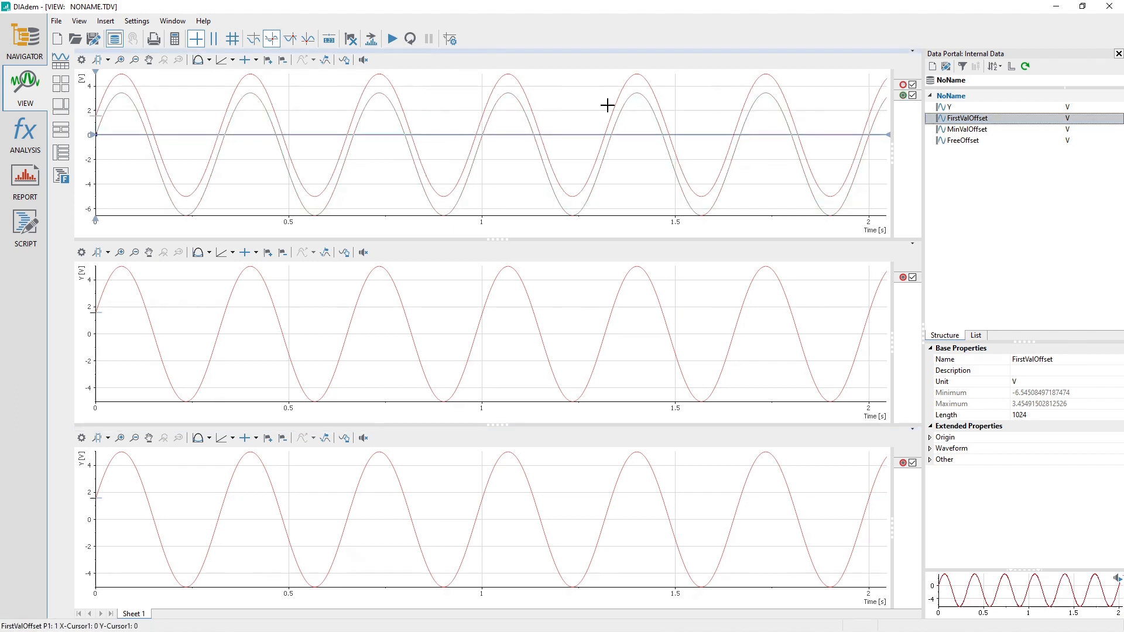
click(965, 129)
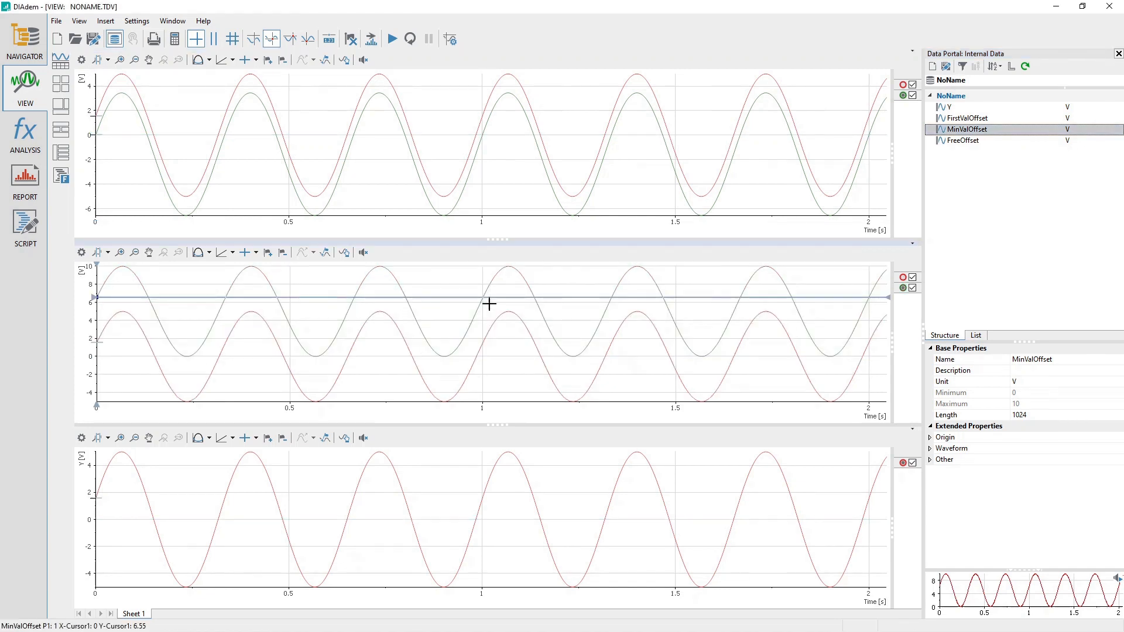
click(962, 141)
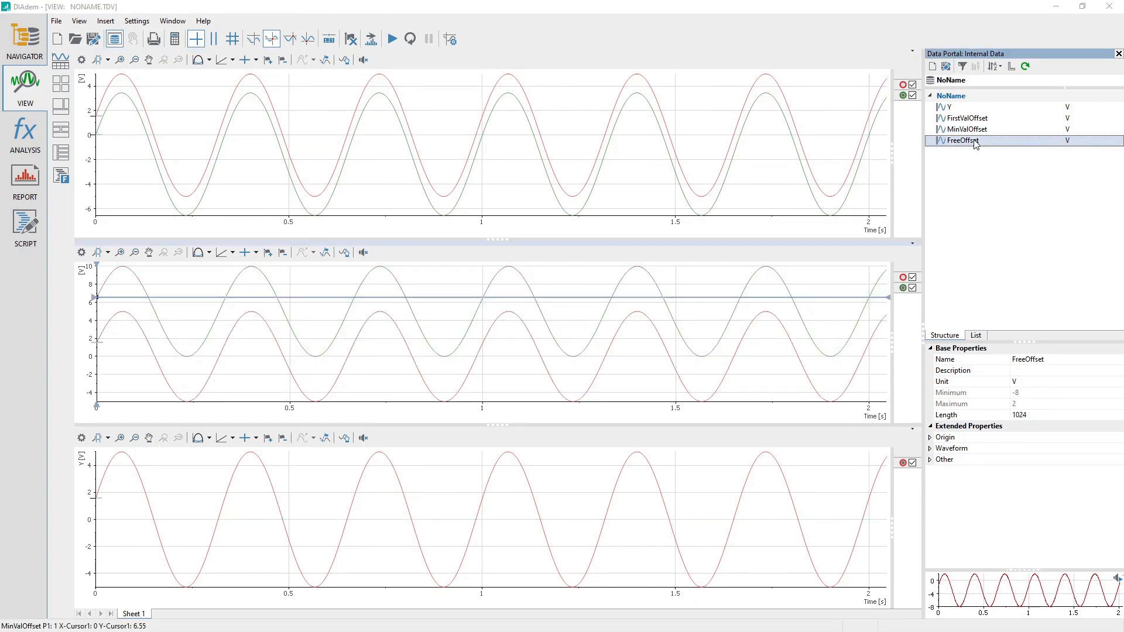
mouse_move(440, 506)
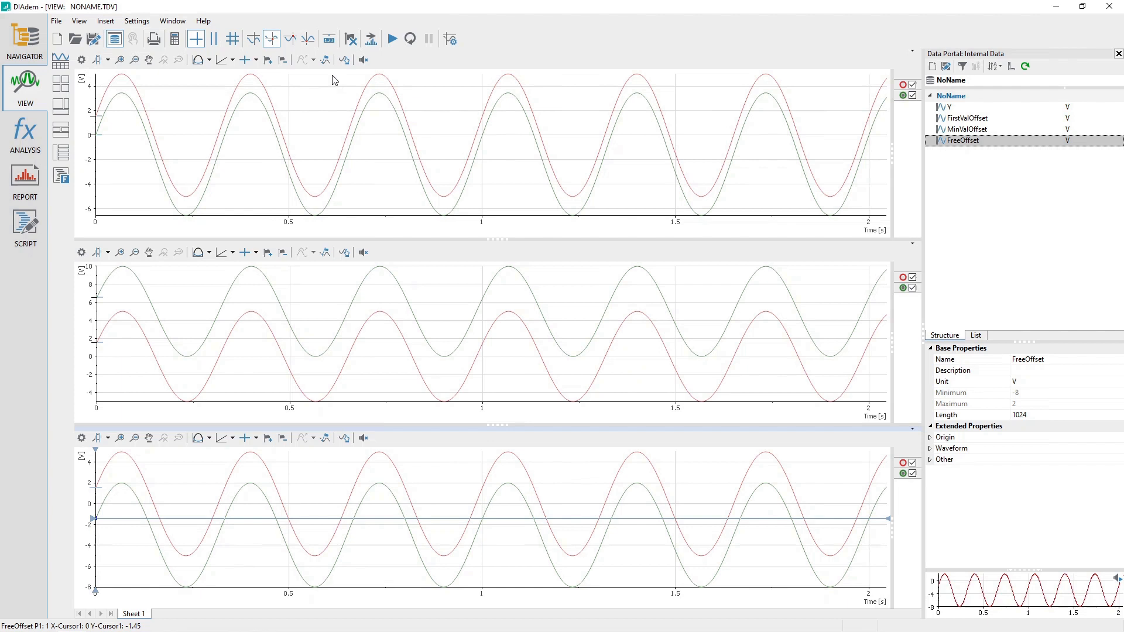
Place a measuring cursor on the top curves and move it to about 0.4 s to read peak values
click(271, 38)
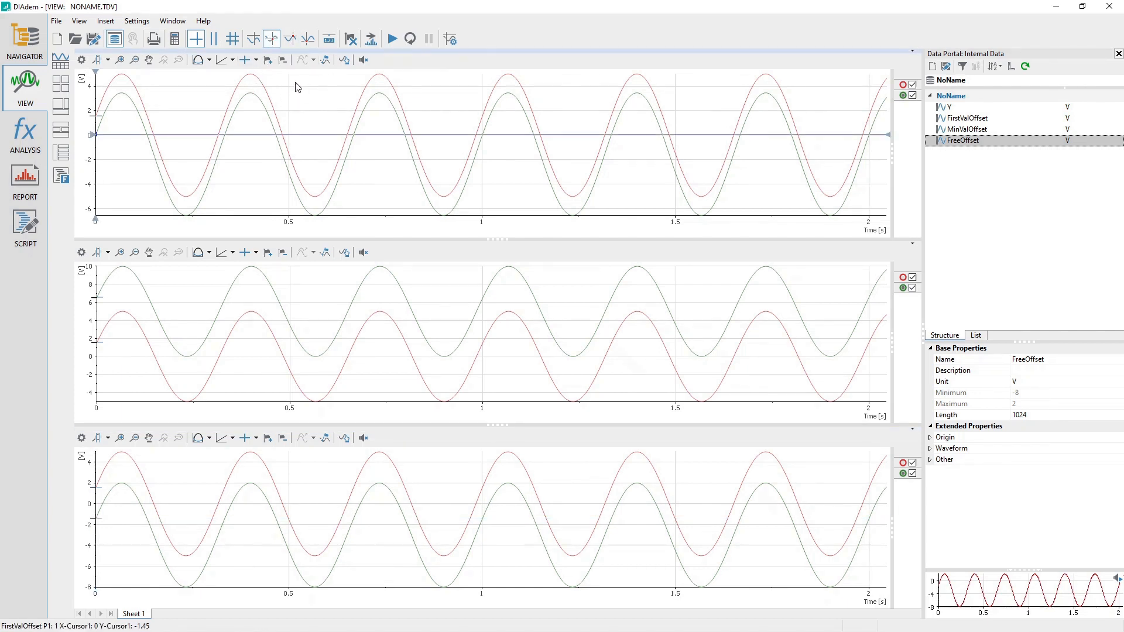
click(246, 88)
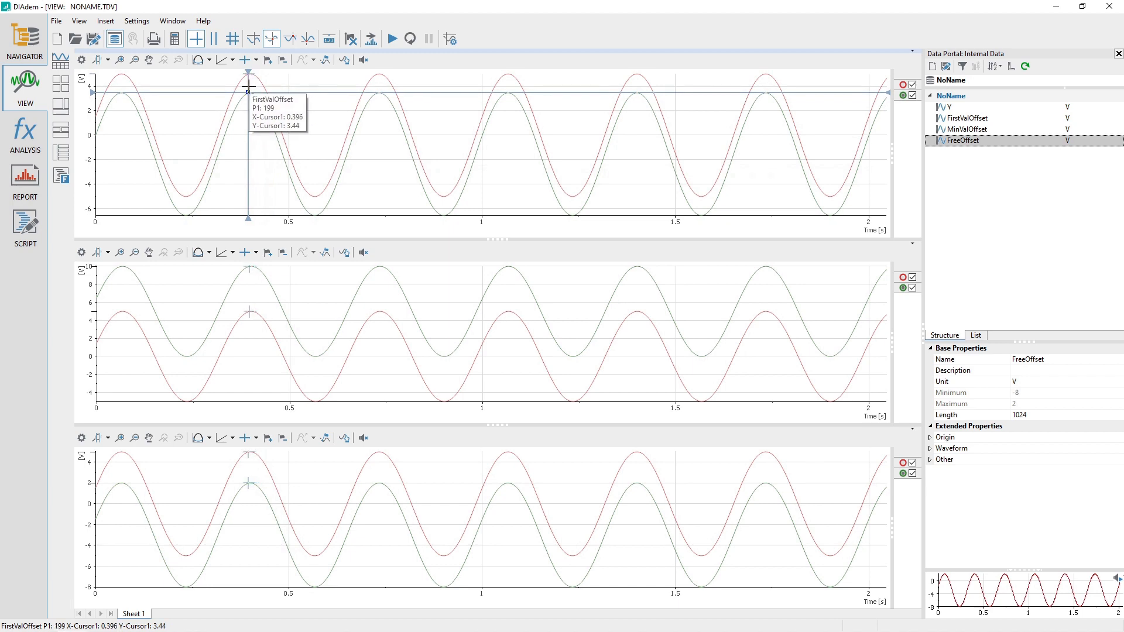
drag(249, 85, 252, 85)
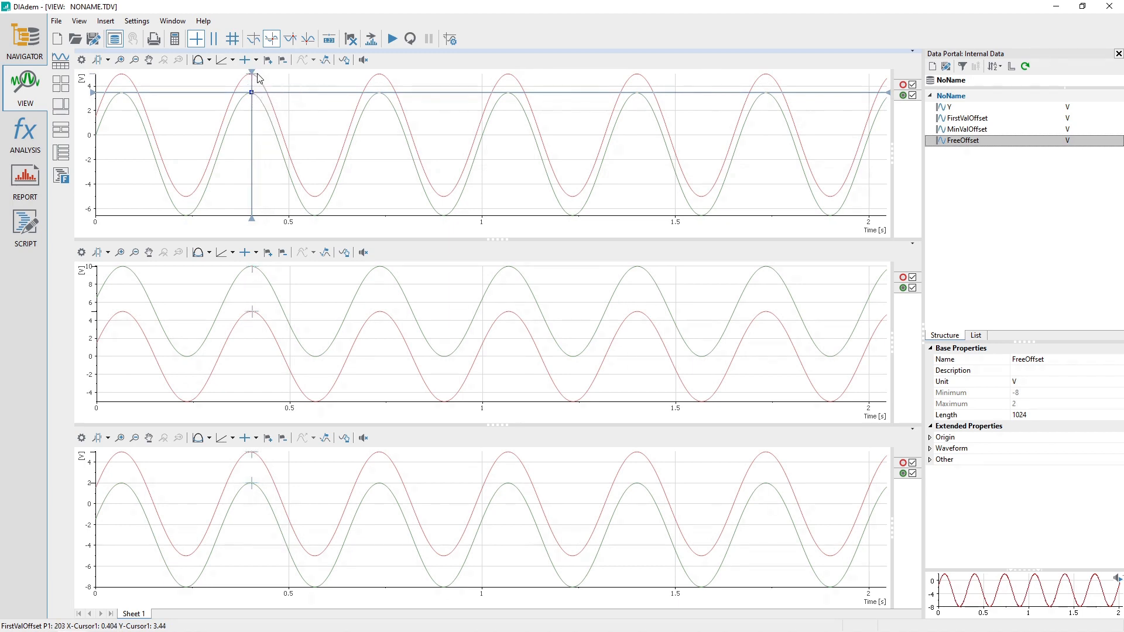